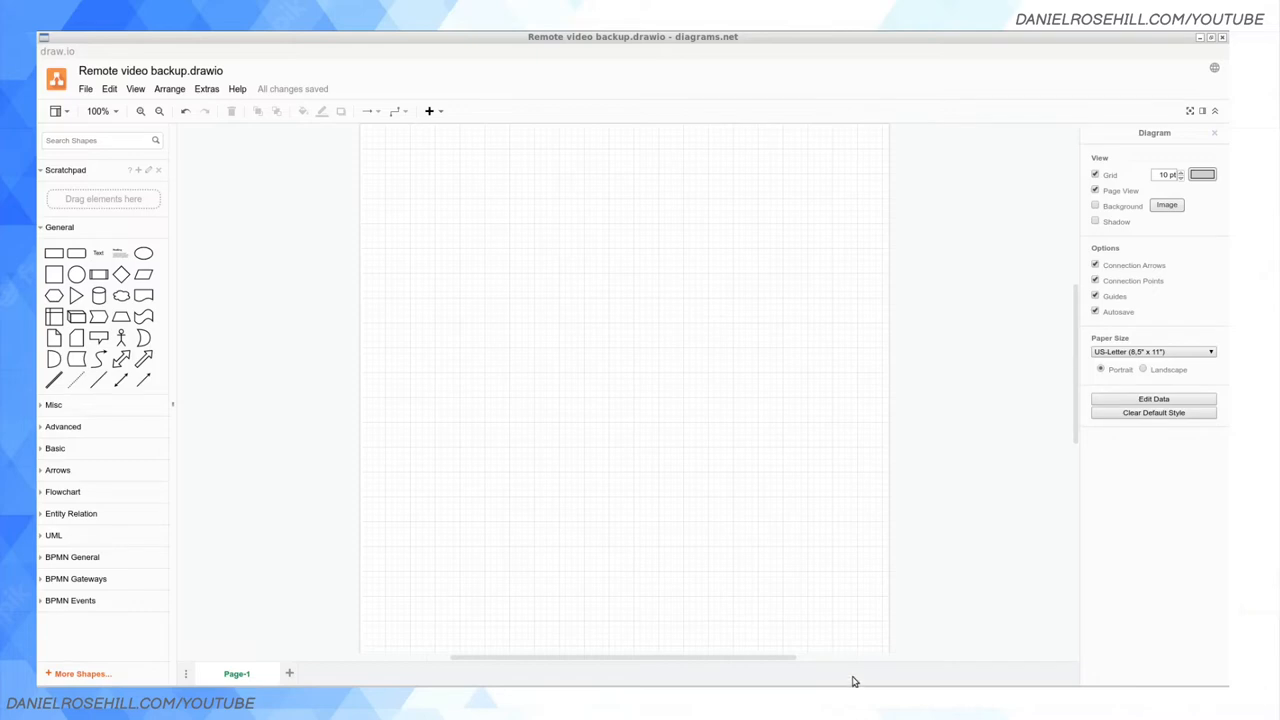
mouse_move(845, 689)
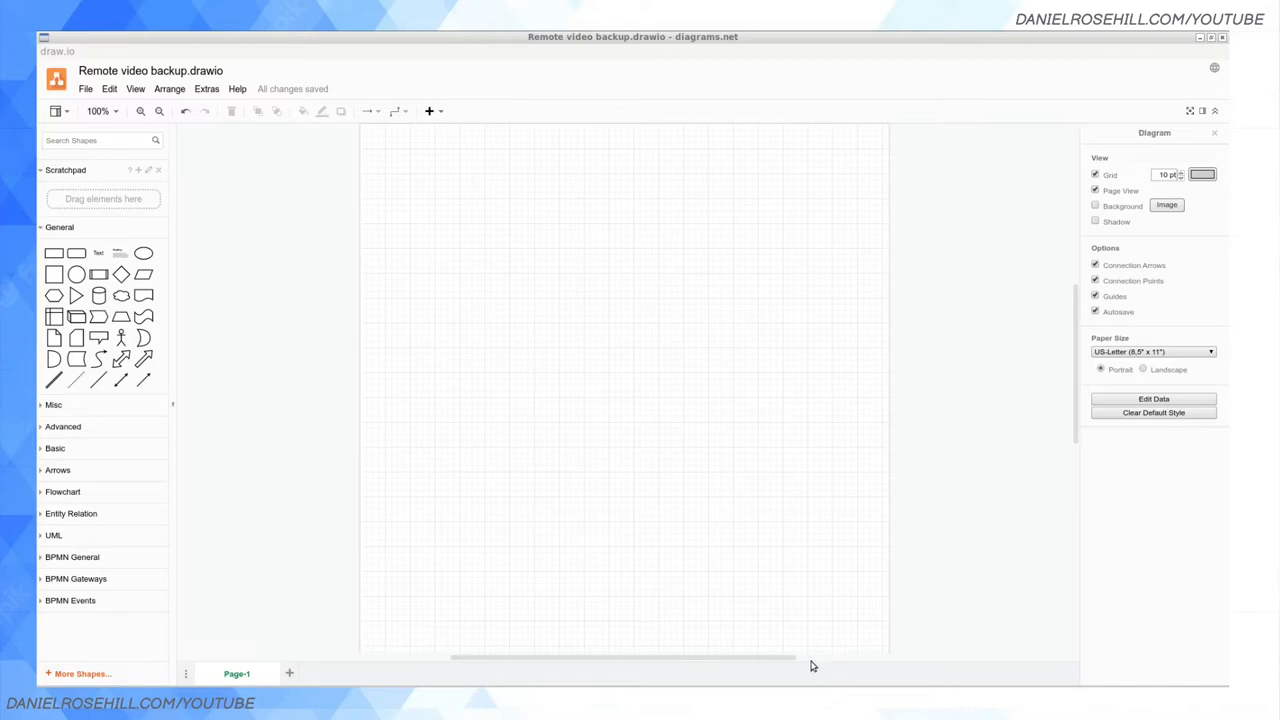
mouse_move(816, 629)
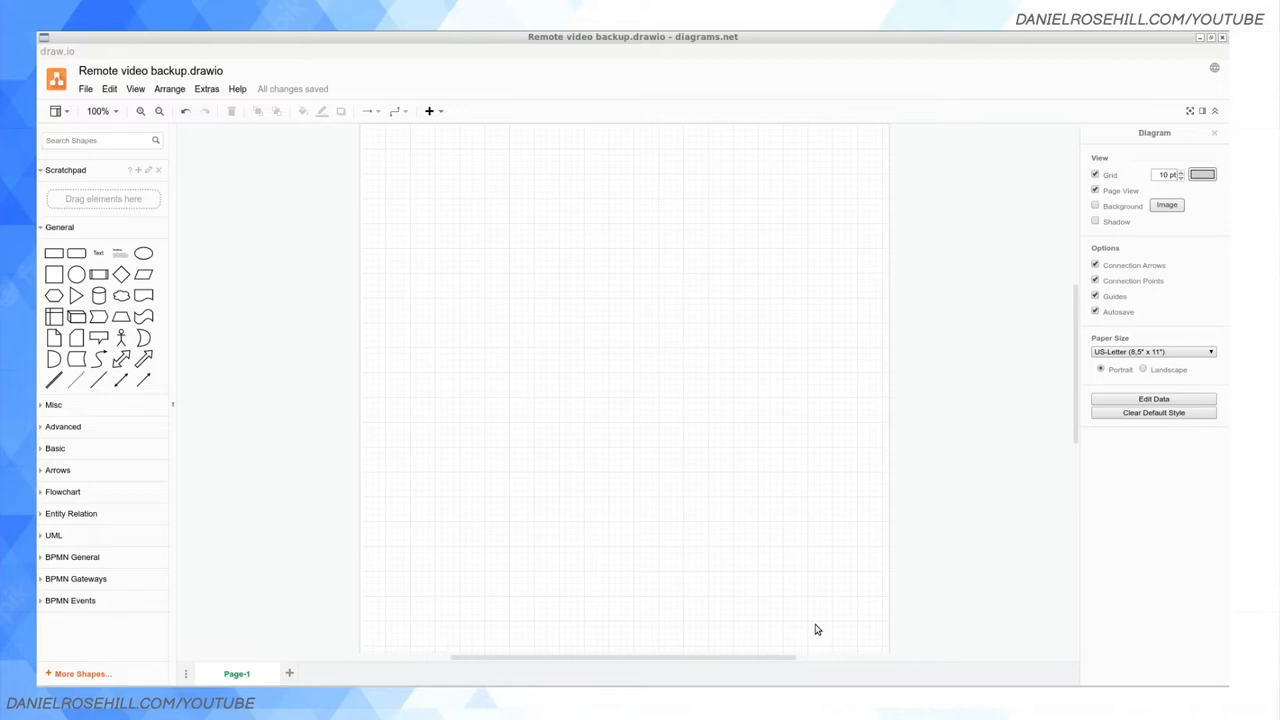
mouse_move(833, 644)
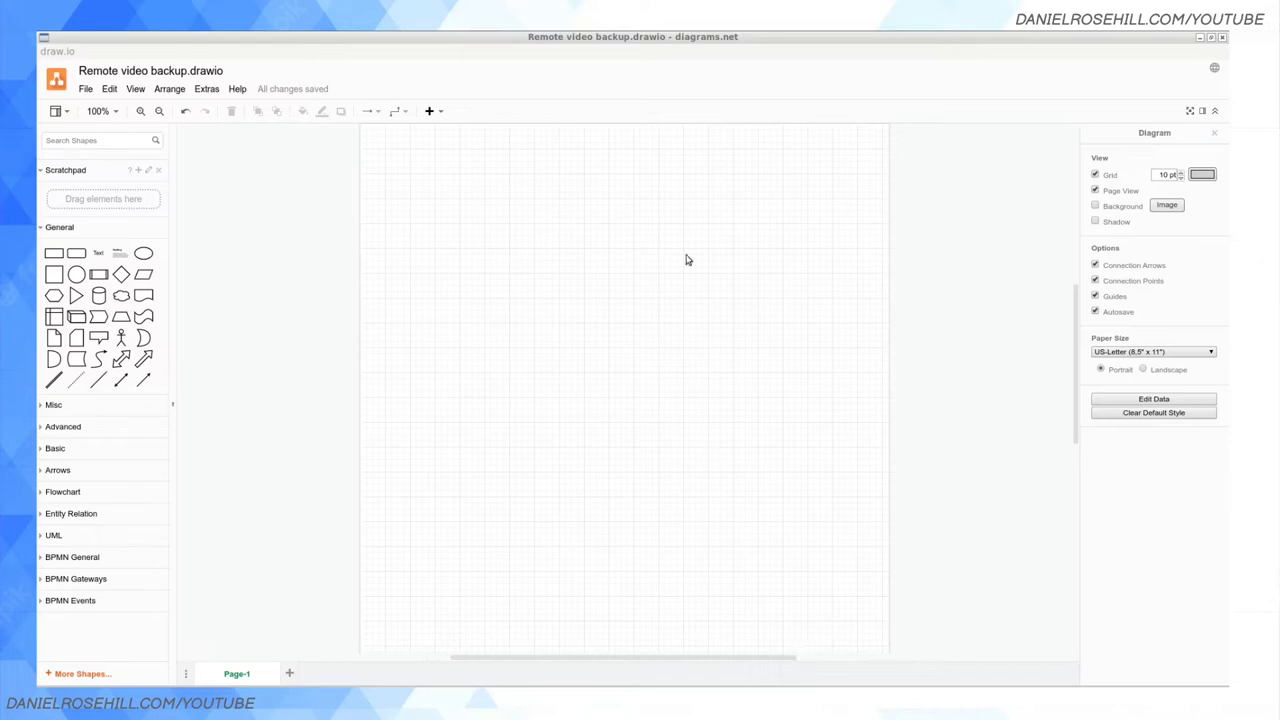
mouse_move(658, 330)
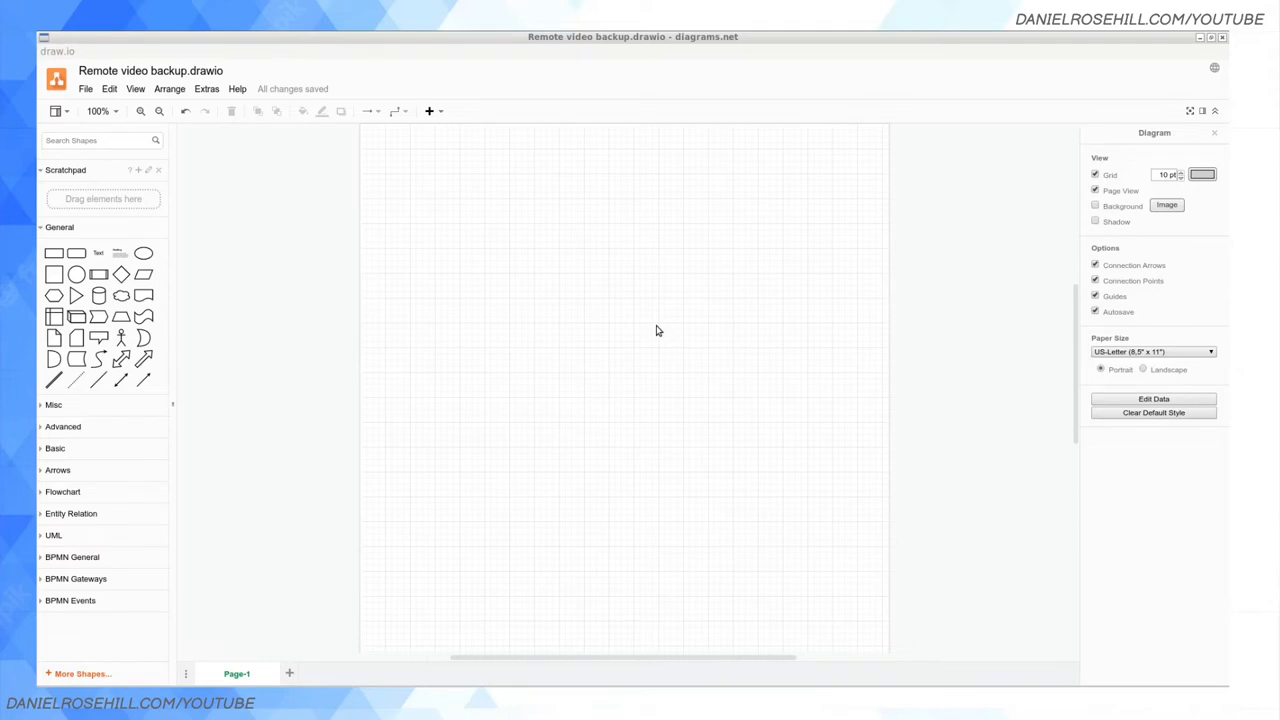
mouse_move(568, 574)
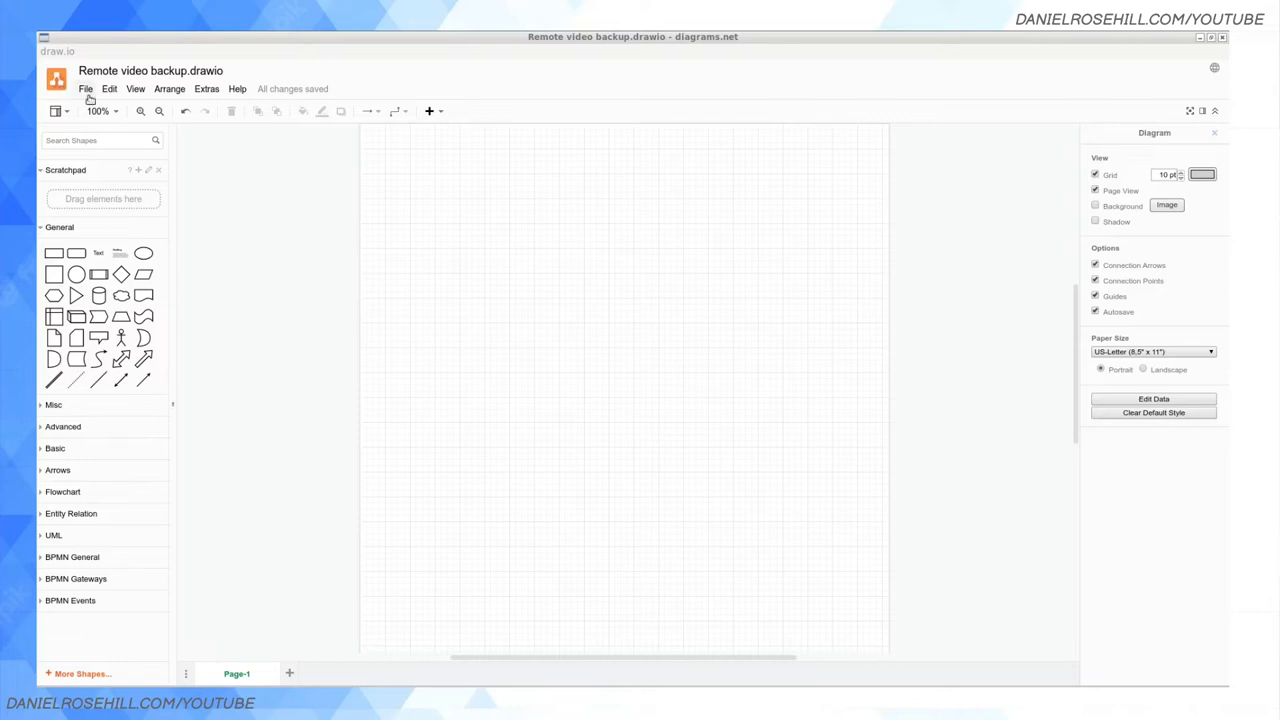
Import air-travel.png and place it as a small globe icon near the page middle
click(66, 88)
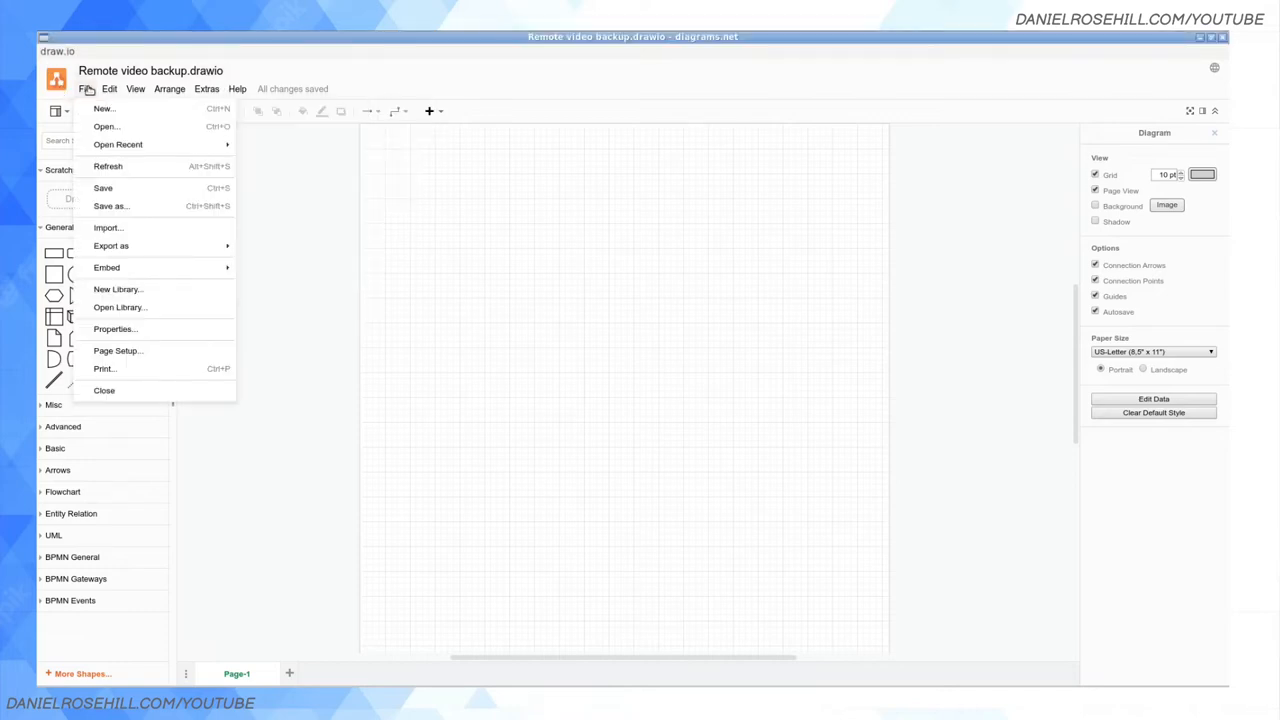
click(108, 227)
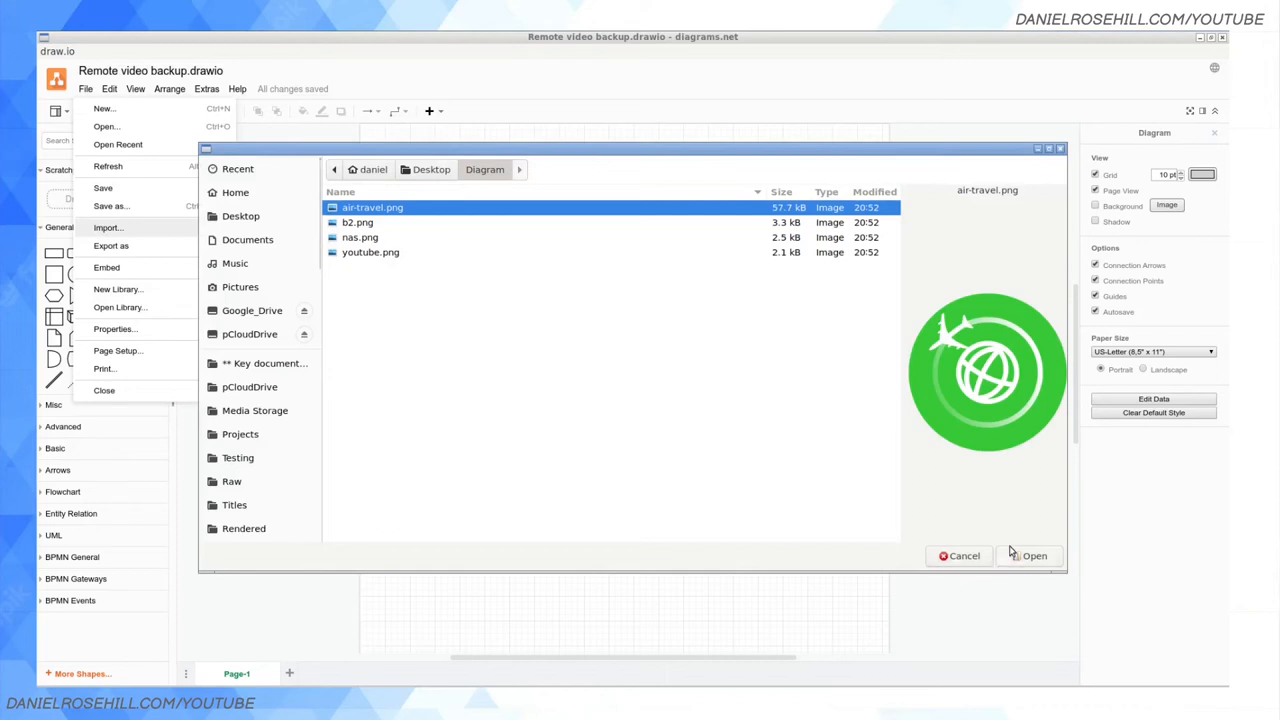
click(1035, 555)
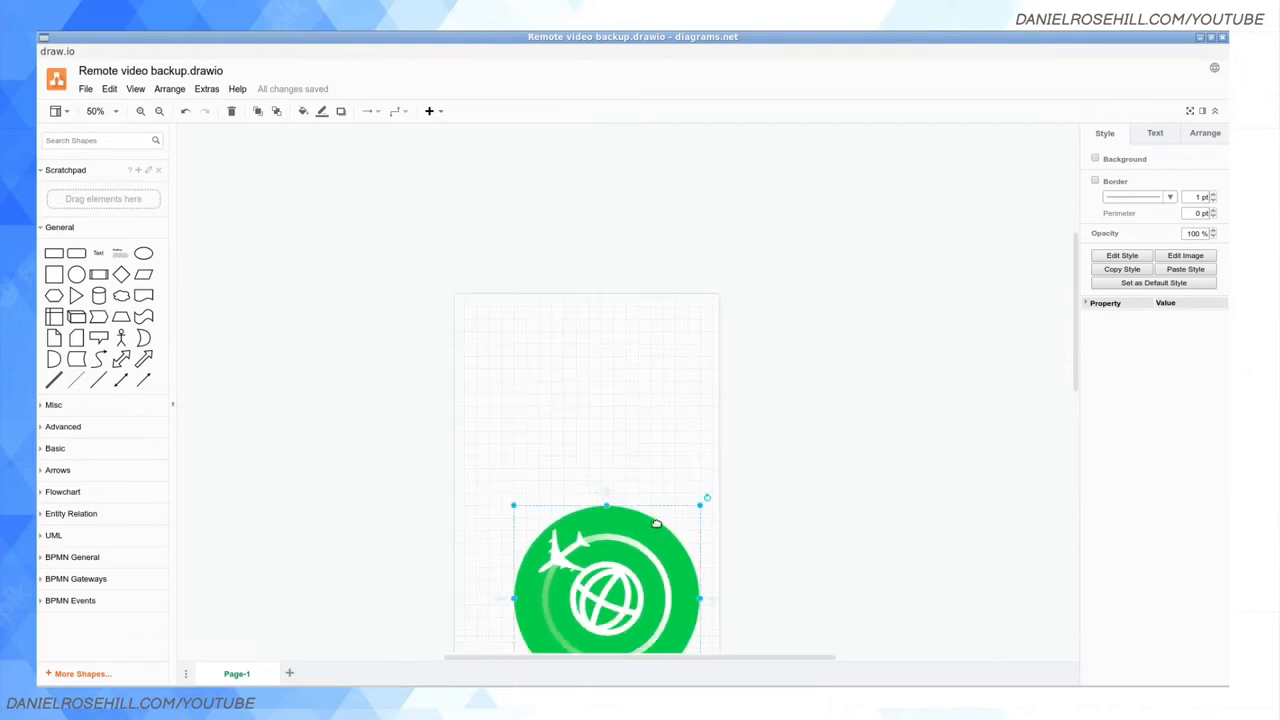
drag(607, 575, 547, 645)
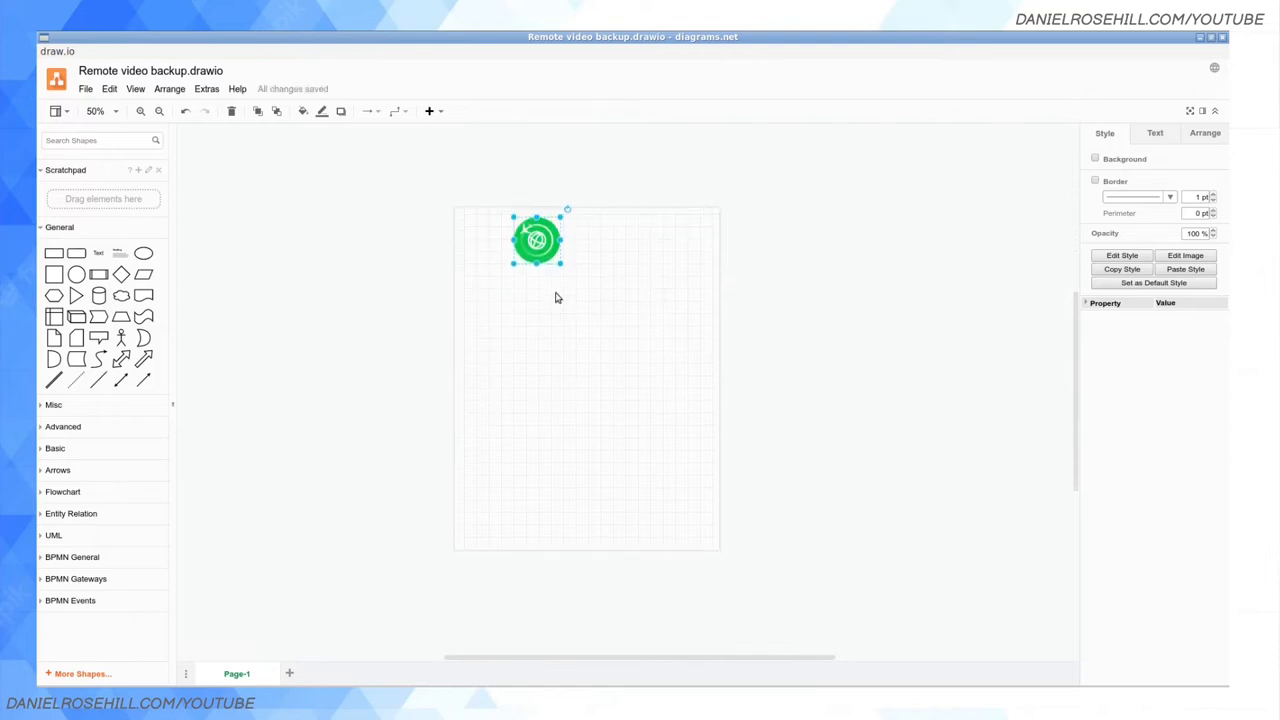
drag(537, 239, 519, 360)
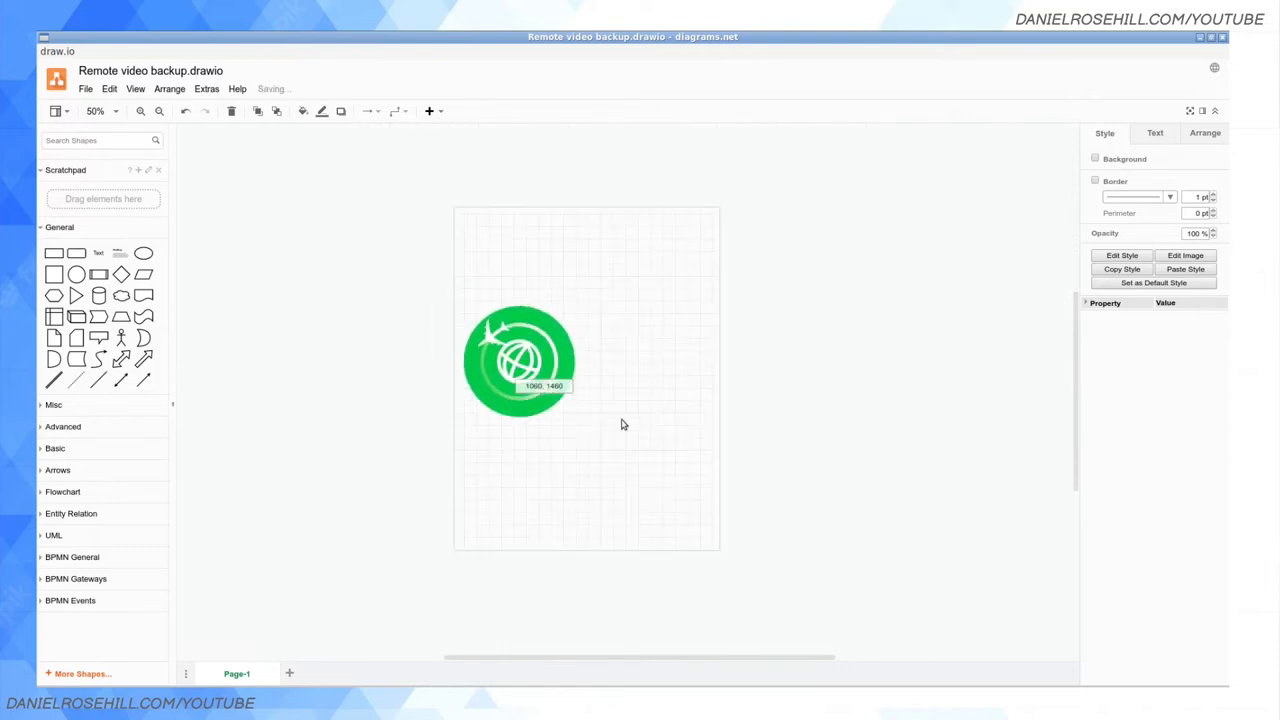
click(140, 111)
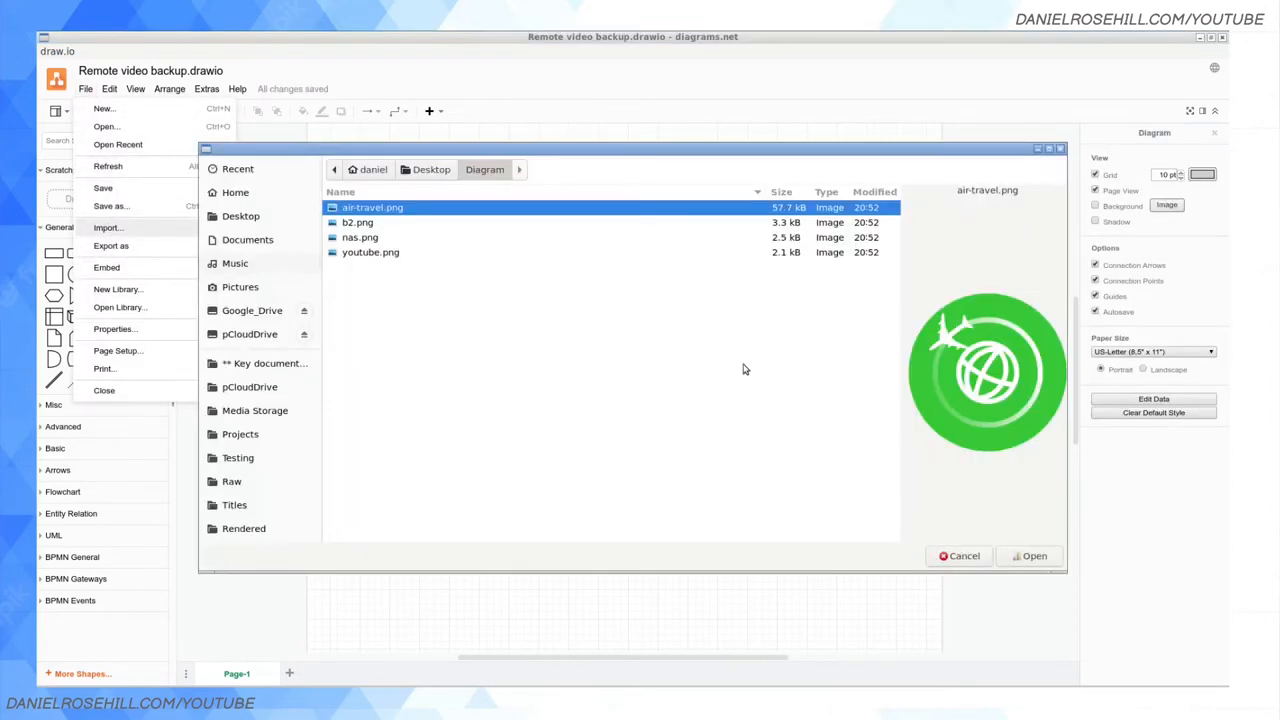
Import youtube.png to the upper right and draw an arrow from the globe to it
click(1030, 555)
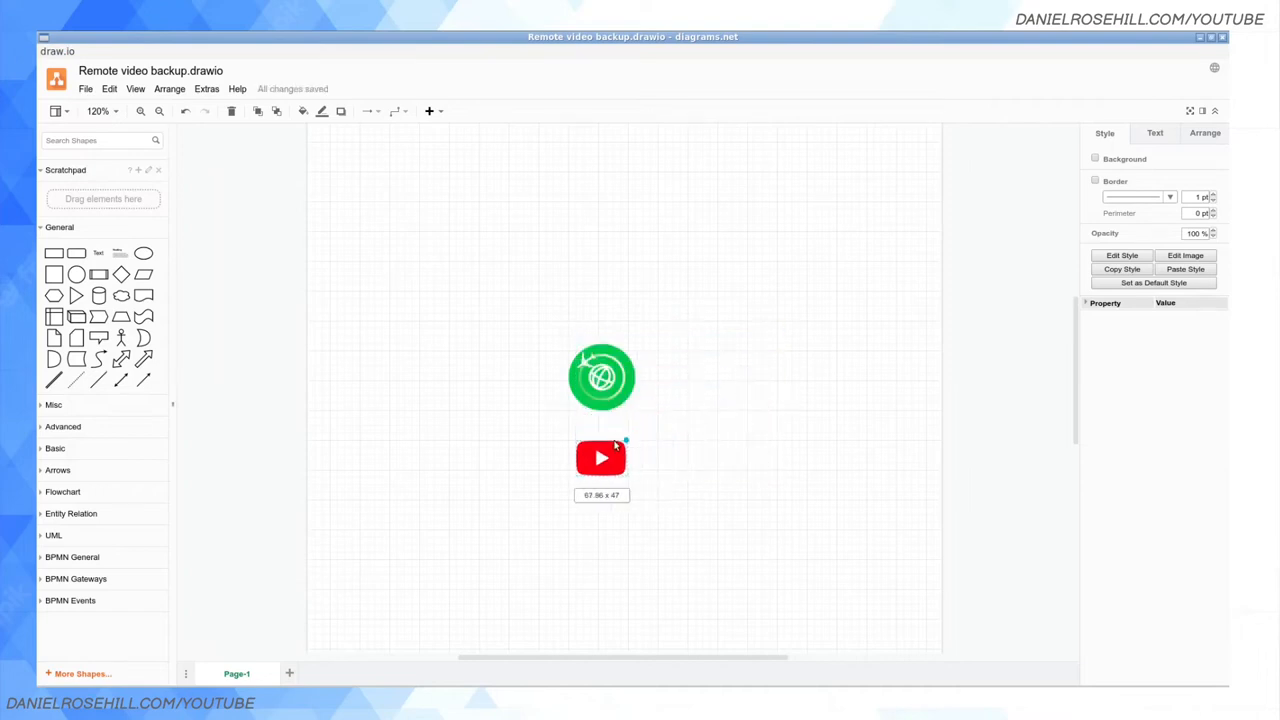
drag(601, 458, 795, 234)
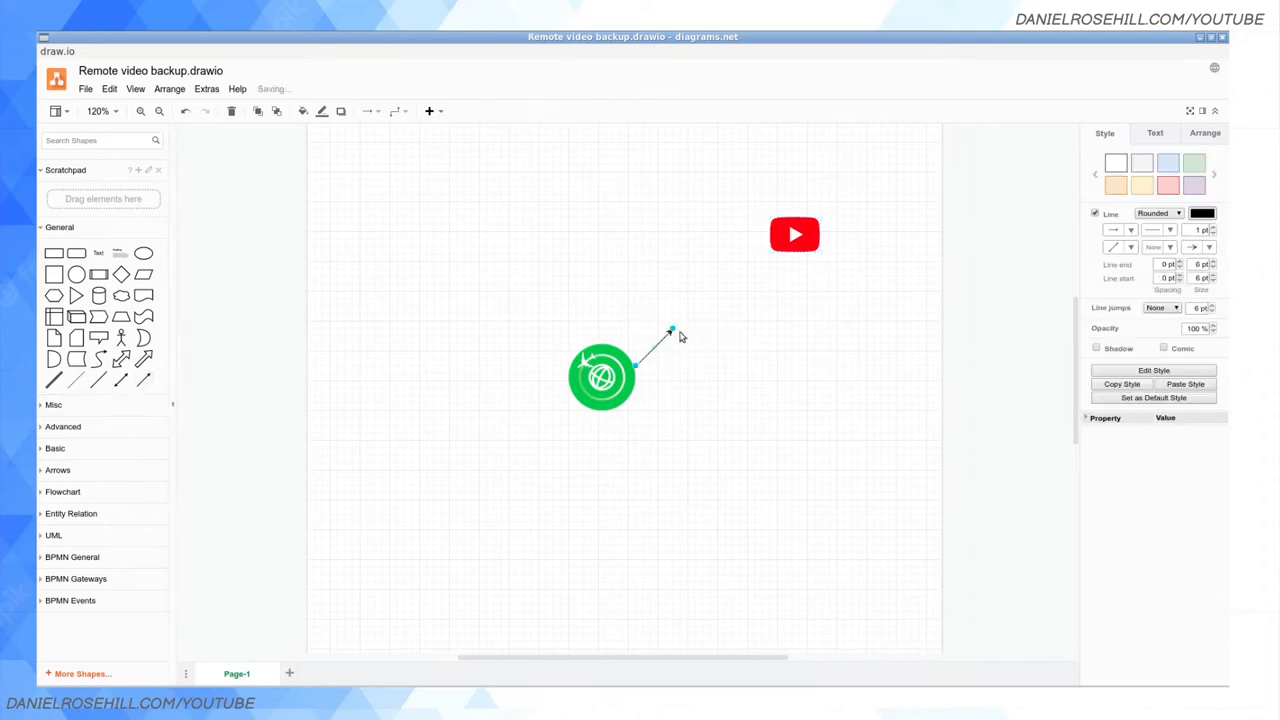
drag(670, 330, 770, 255)
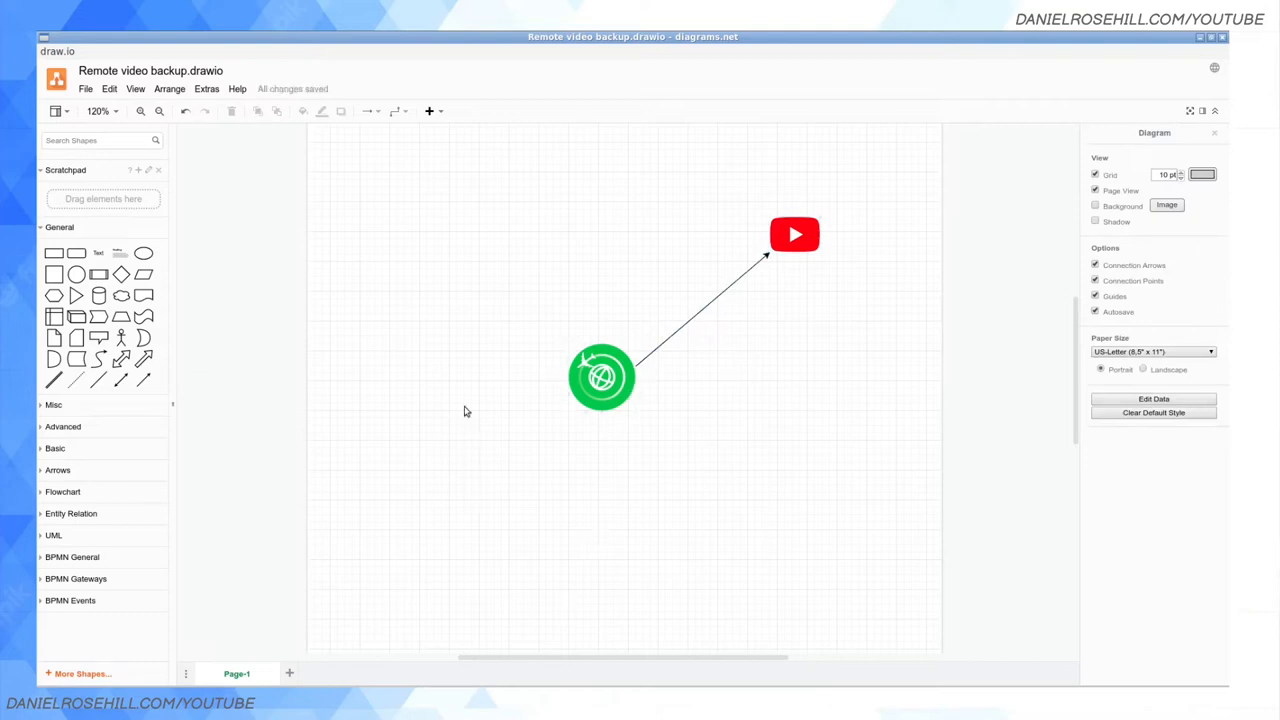
mouse_move(470, 401)
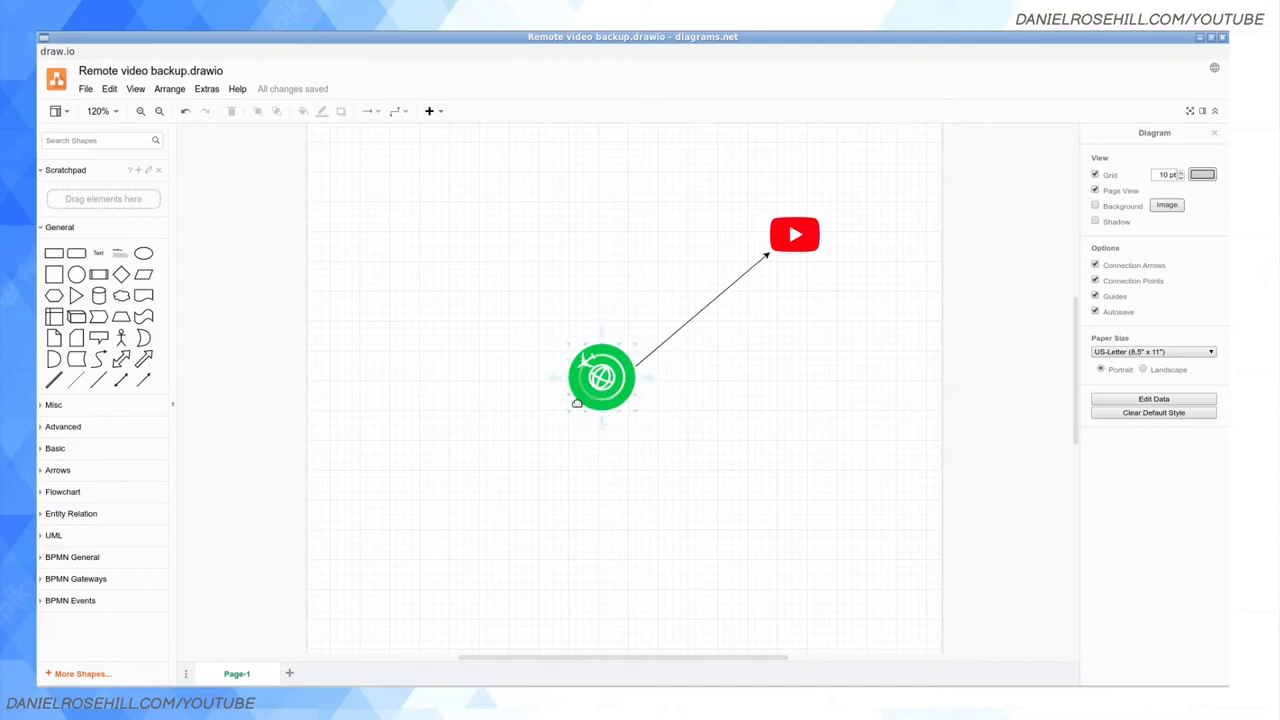
Import the NAS image left of the globe, connect an arrow to it, and begin its label
click(662, 305)
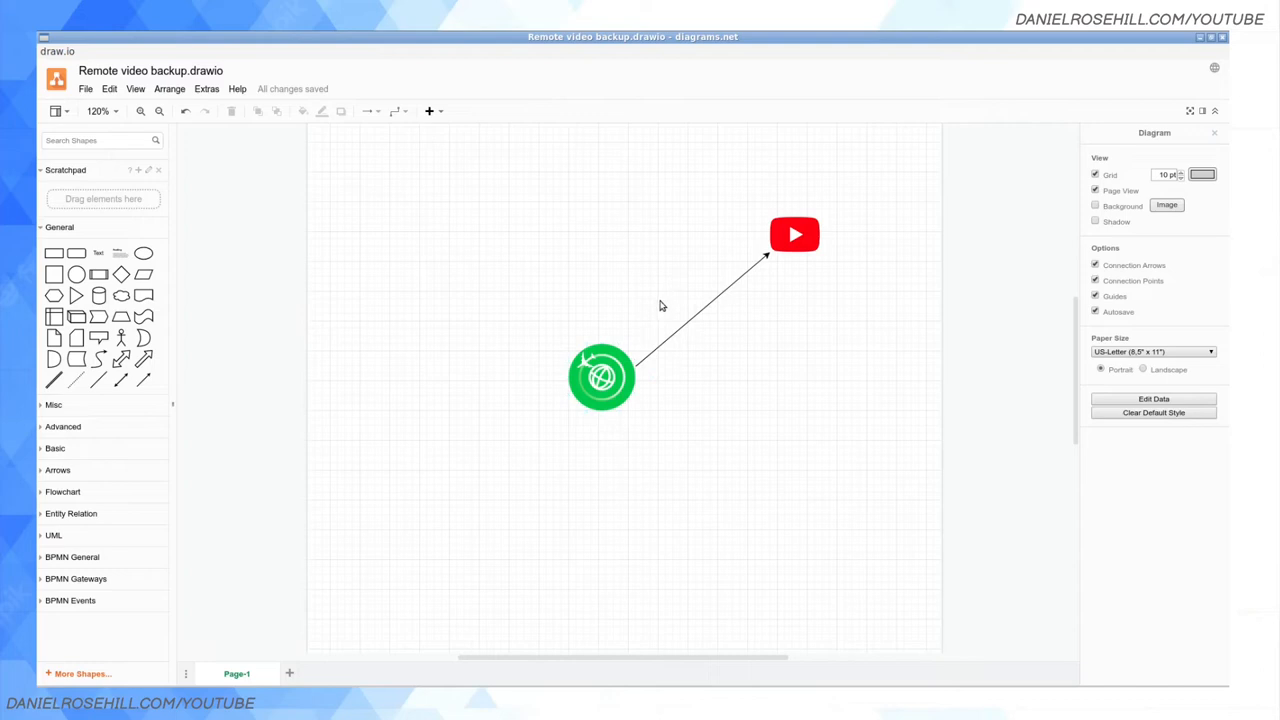
click(78, 88)
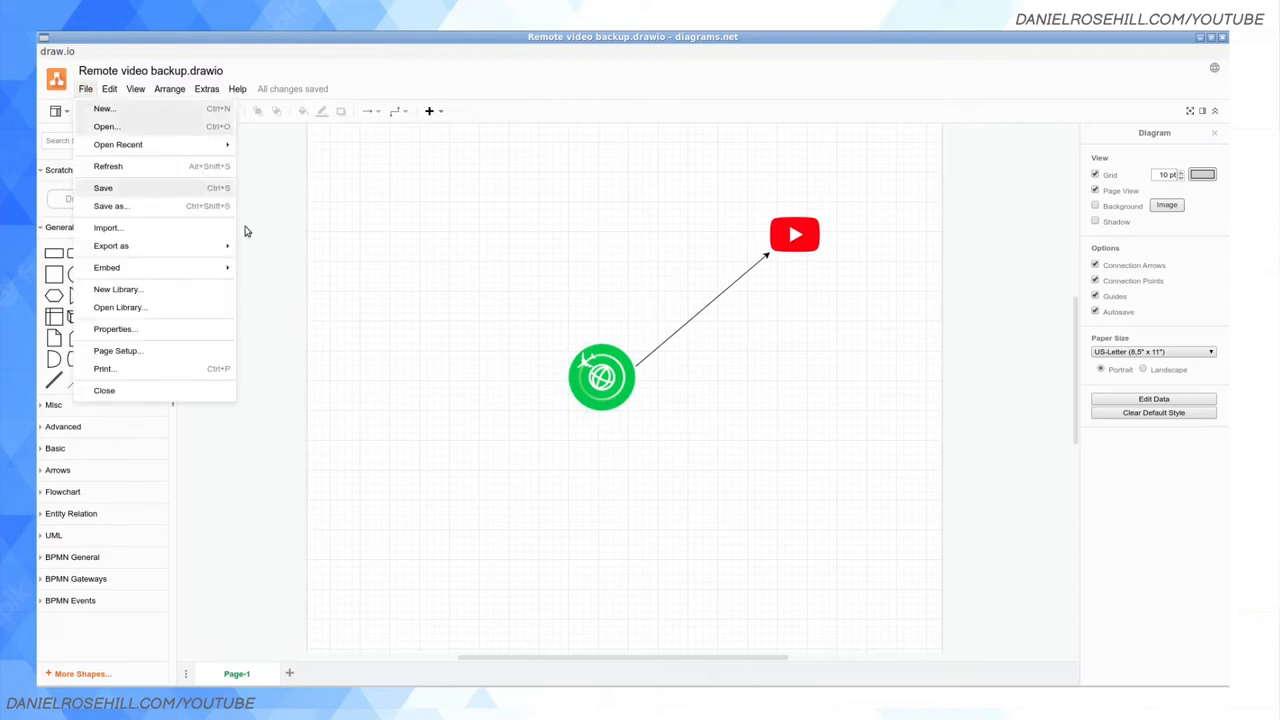
click(108, 228)
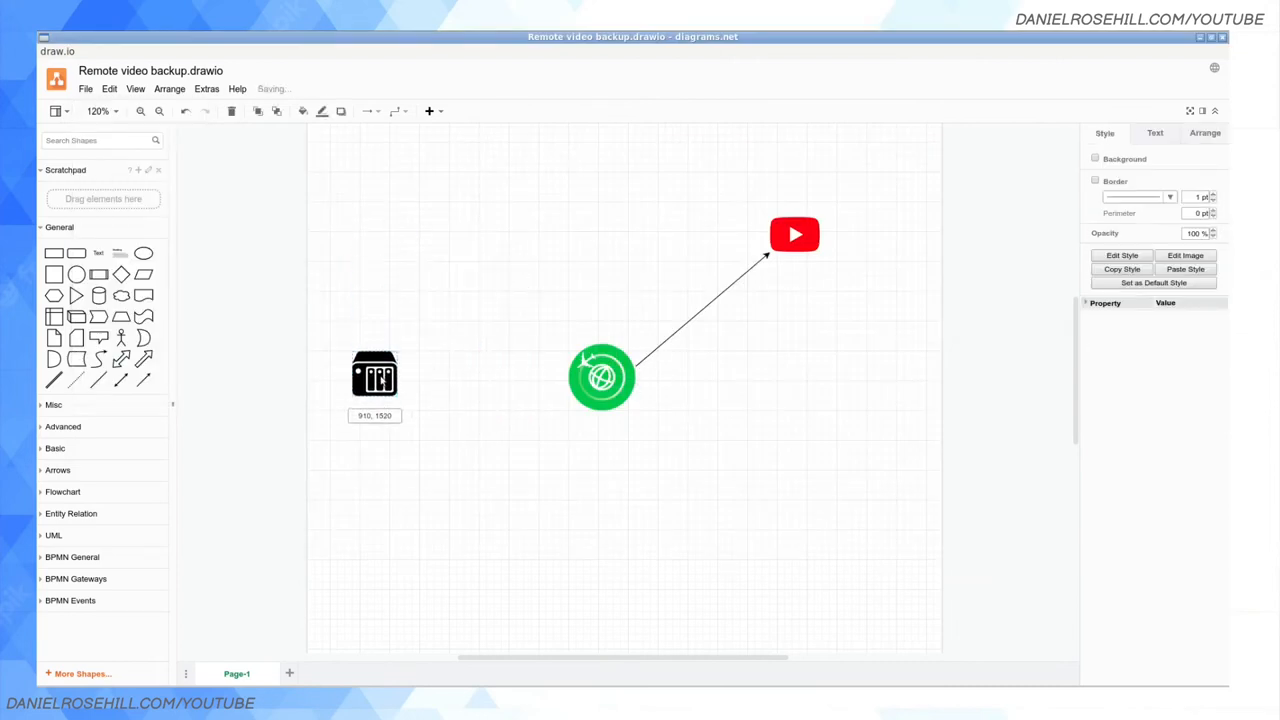
drag(374, 374, 382, 381)
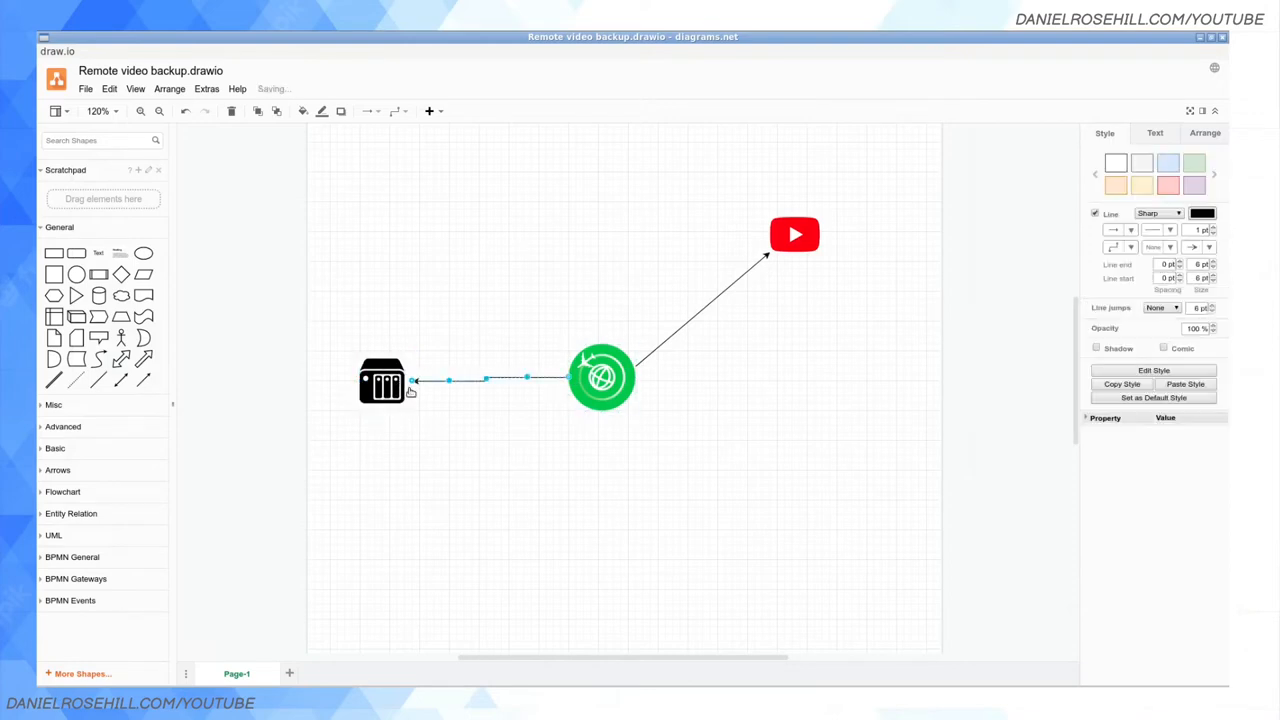
click(481, 452)
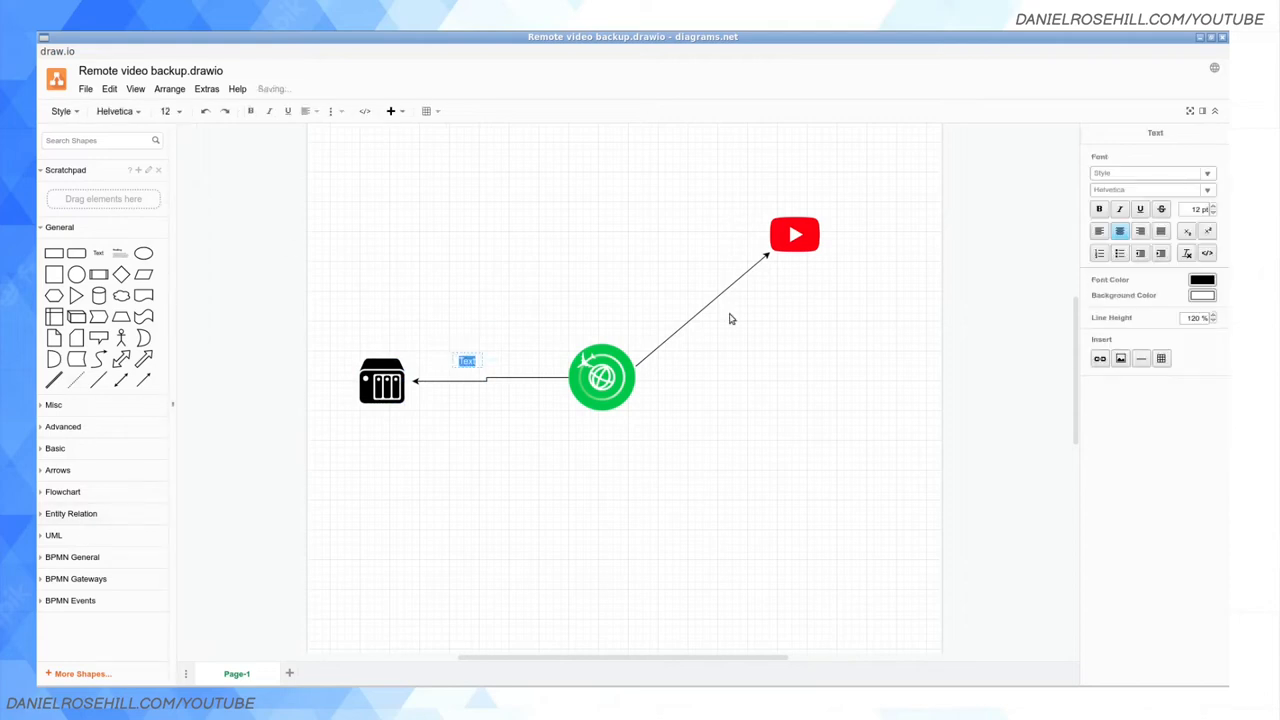
Label the NAS arrow 'QuickConnect' and set its font size to 24
text(QuickConnect)
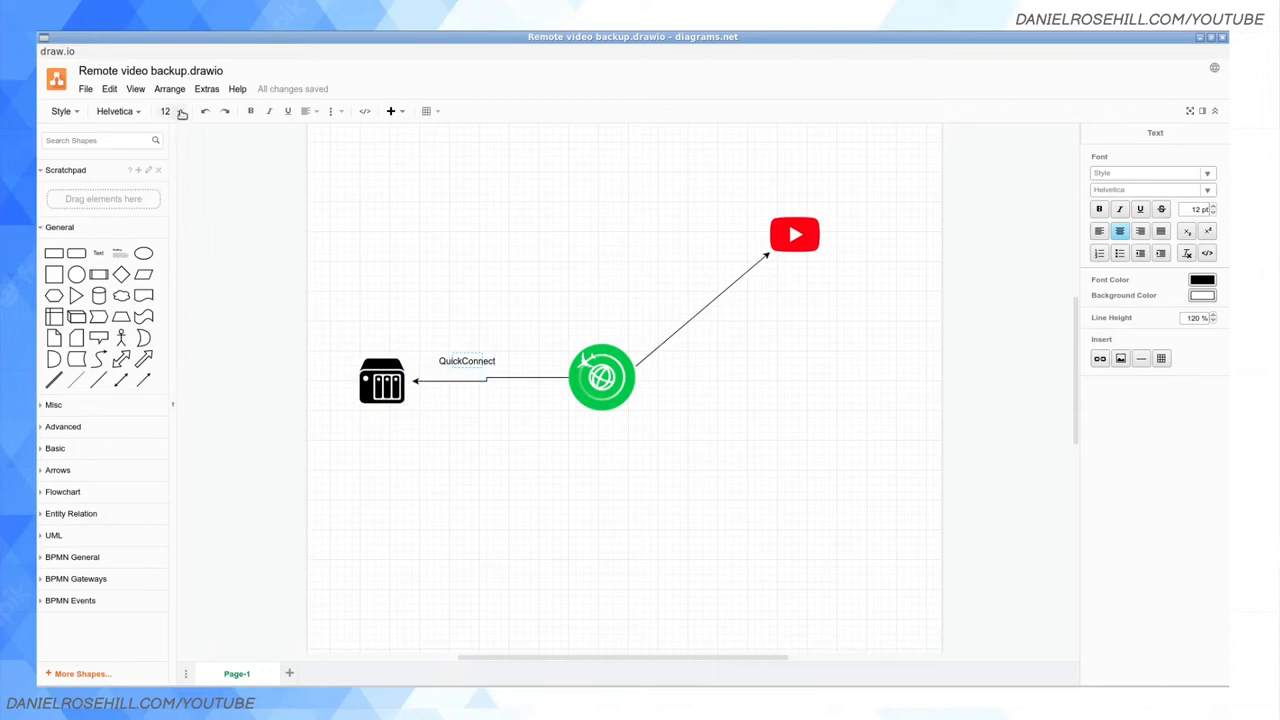
double_click(466, 361)
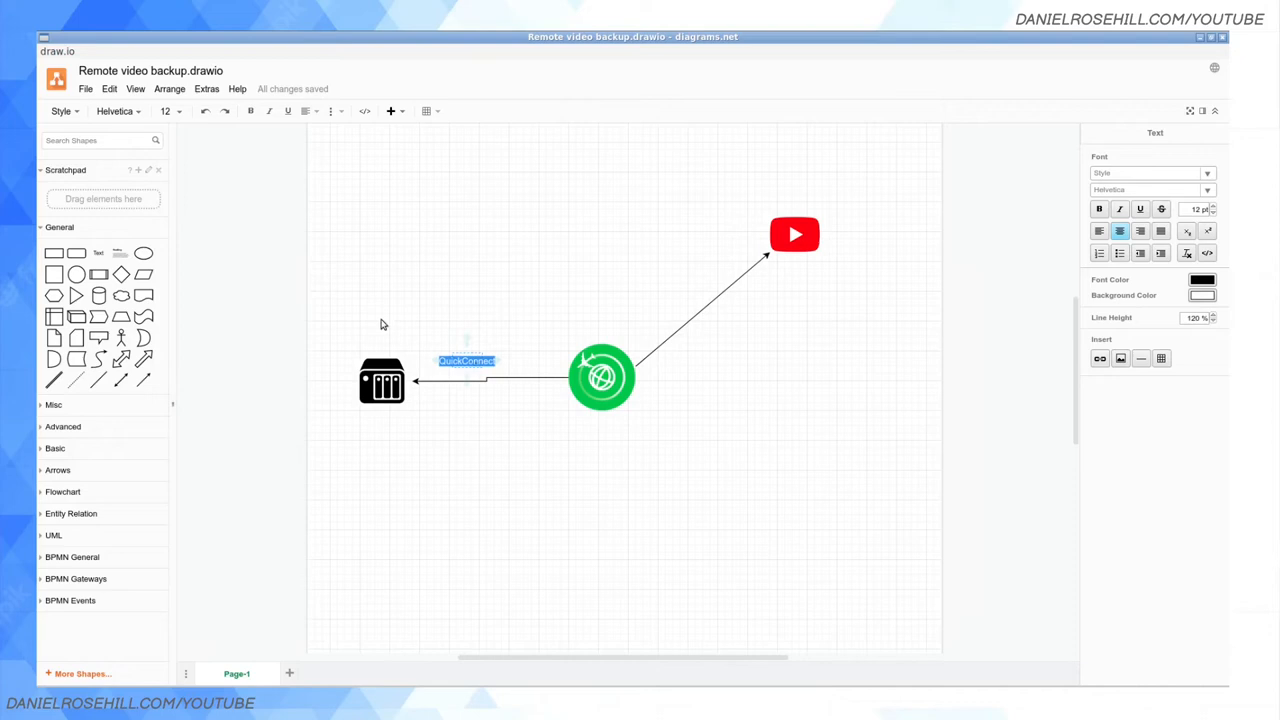
click(179, 111)
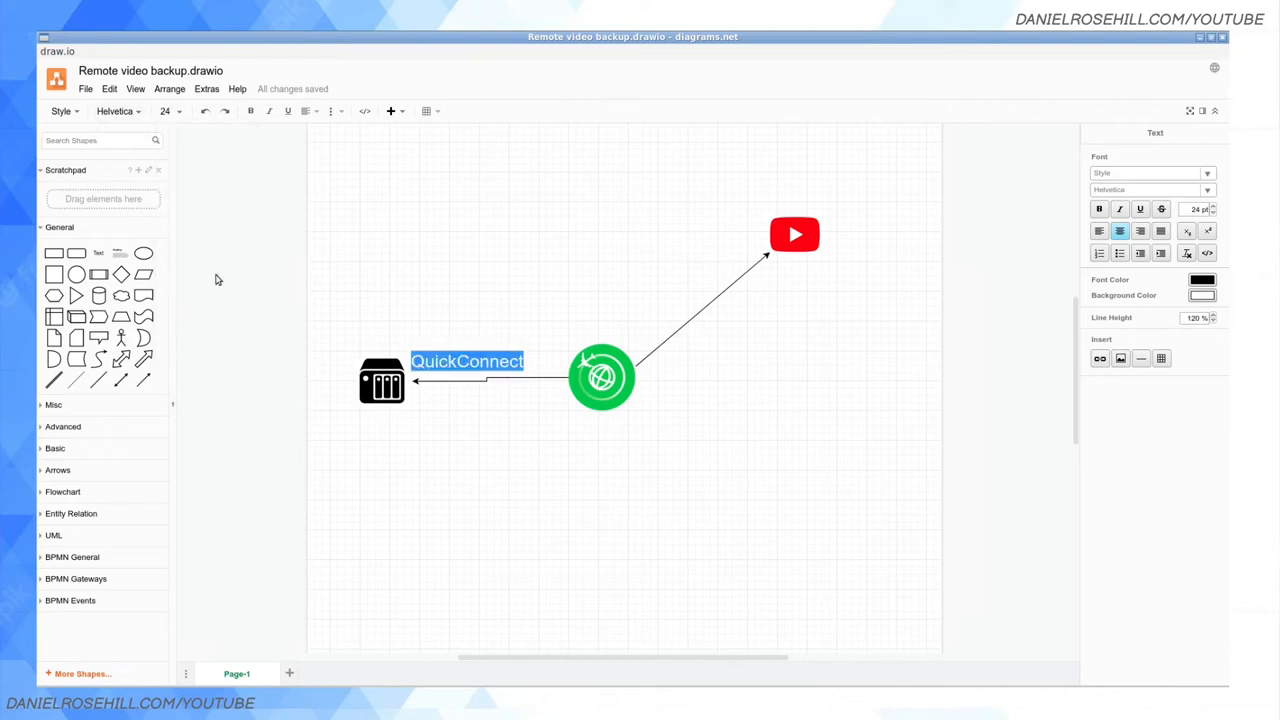
click(510, 521)
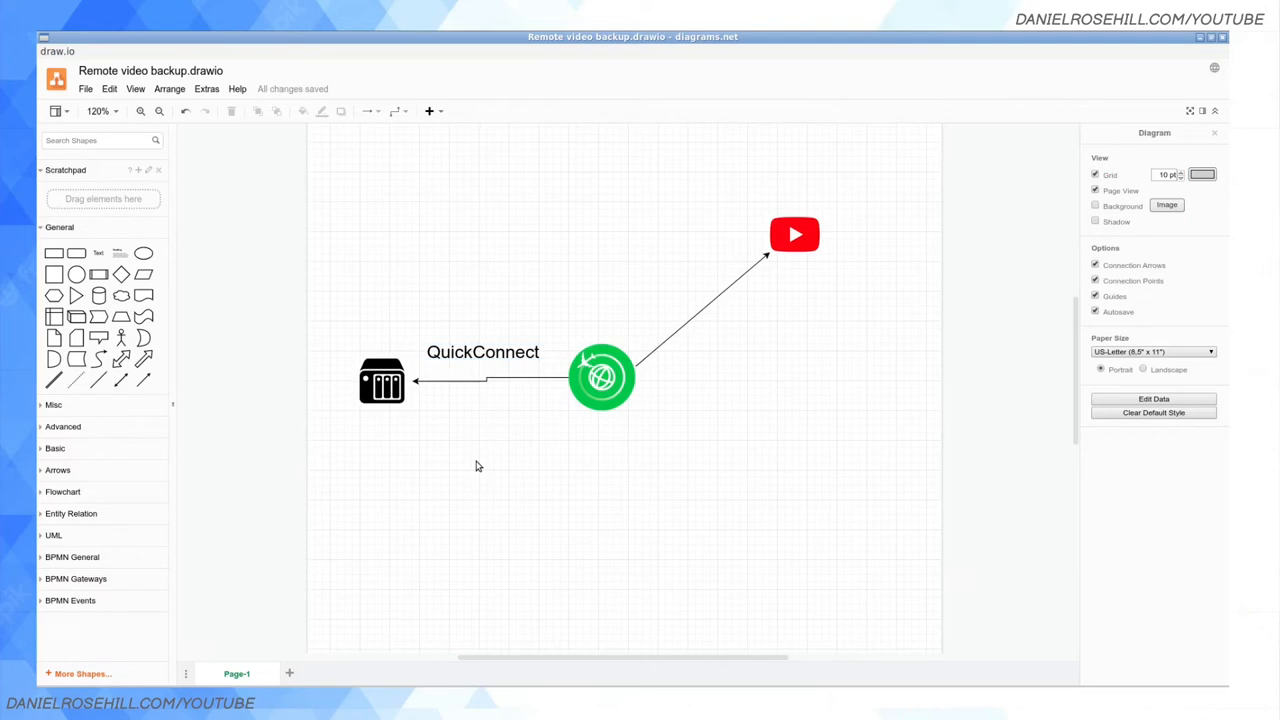
mouse_move(1112, 630)
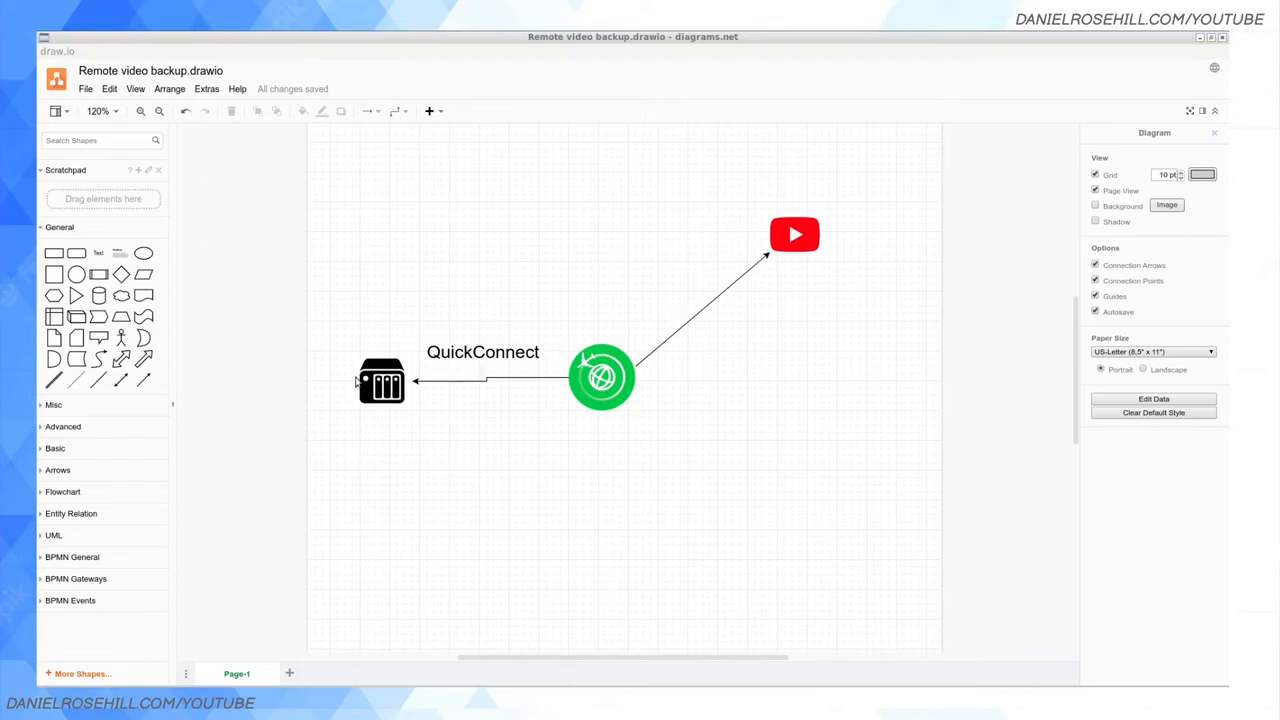
mouse_move(397, 357)
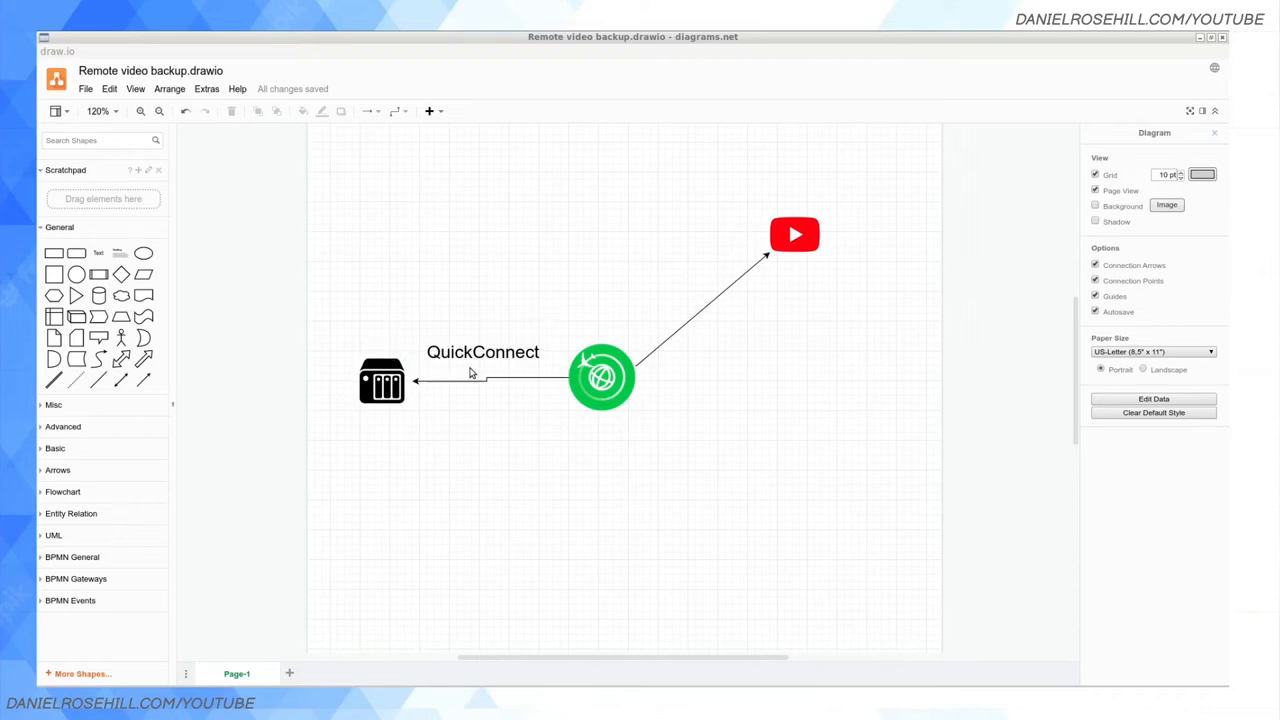
mouse_move(478, 375)
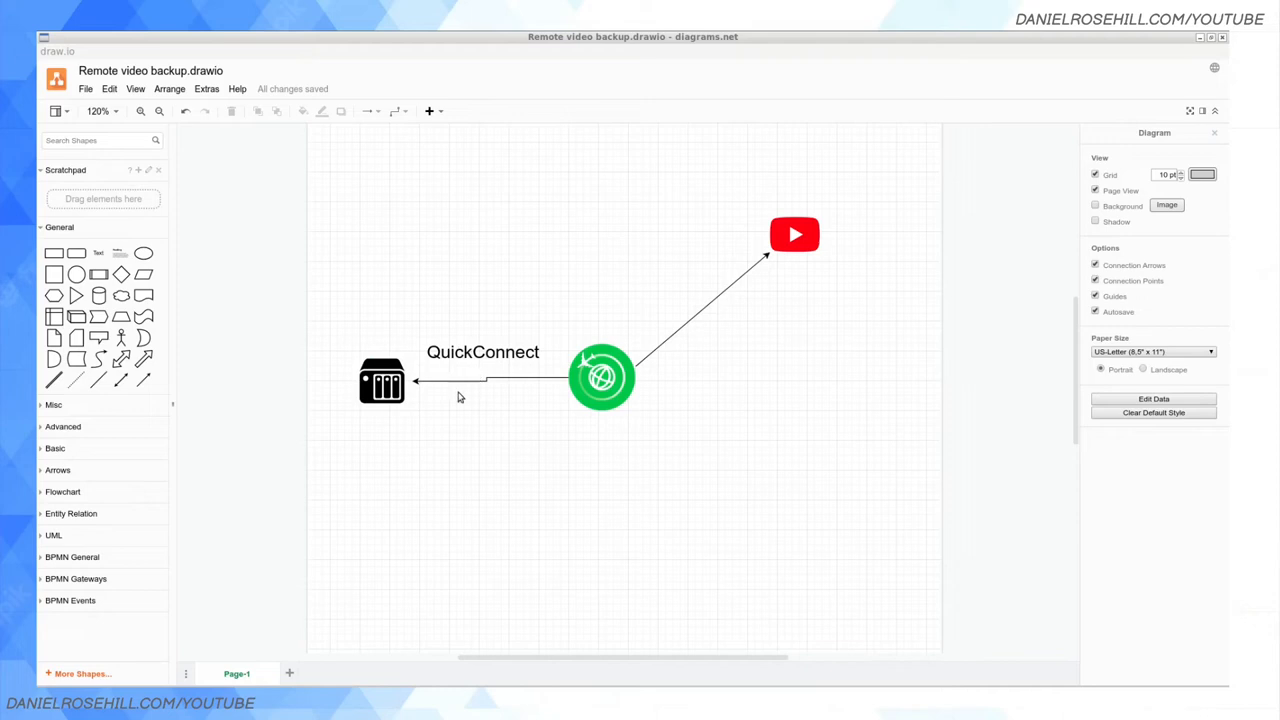
mouse_move(550, 122)
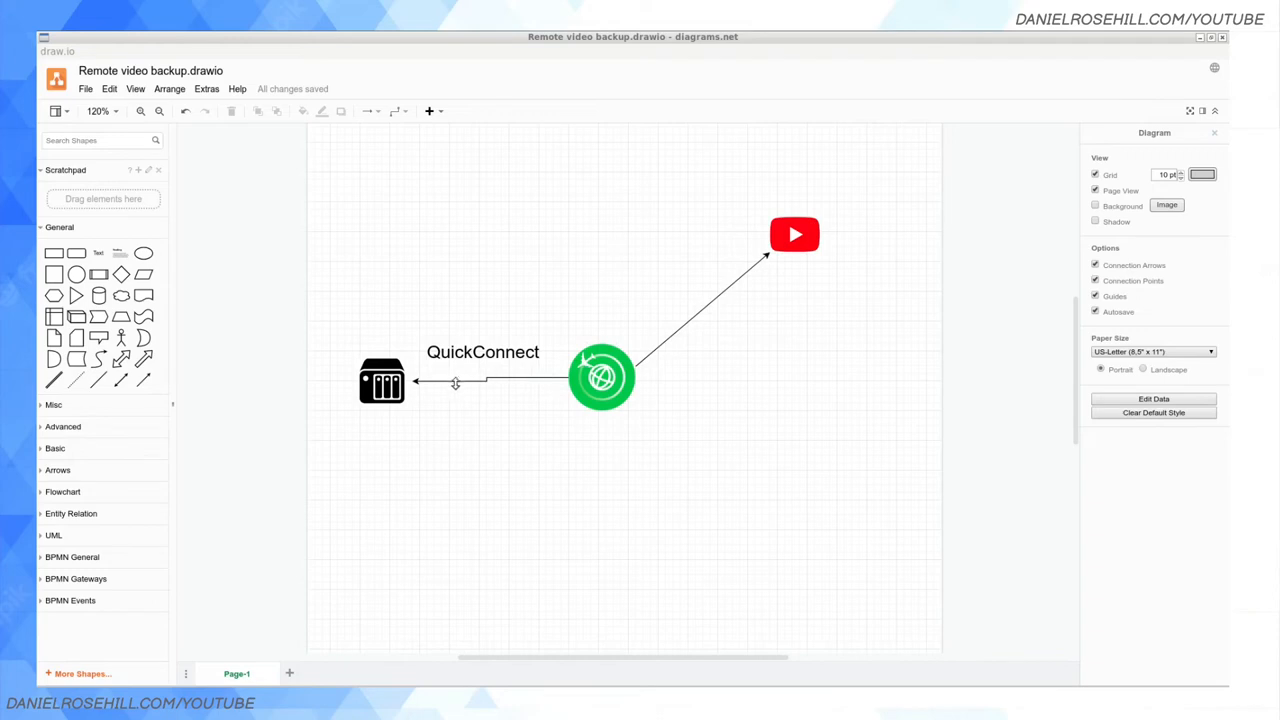
Write a 'backup rule' text block below the NAS listing 3 copies, 2 media, 1 offsite
click(381, 381)
text(3-2-1)
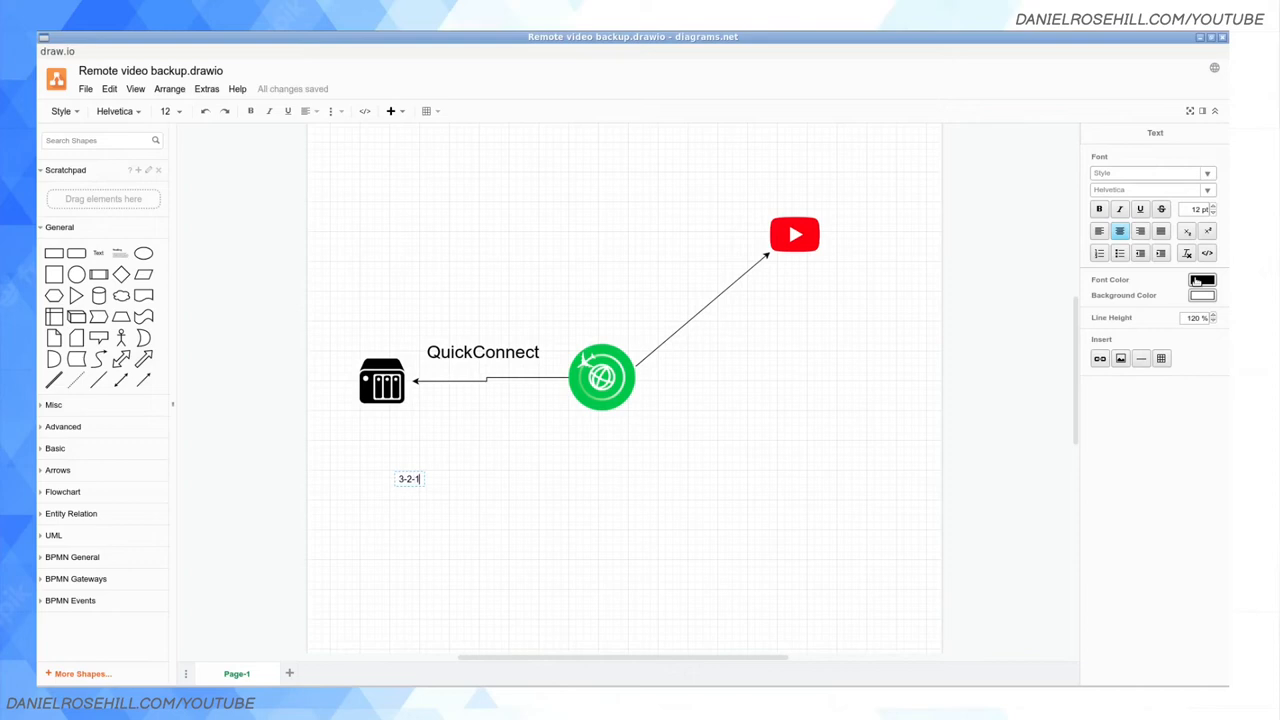
text(backup rule)
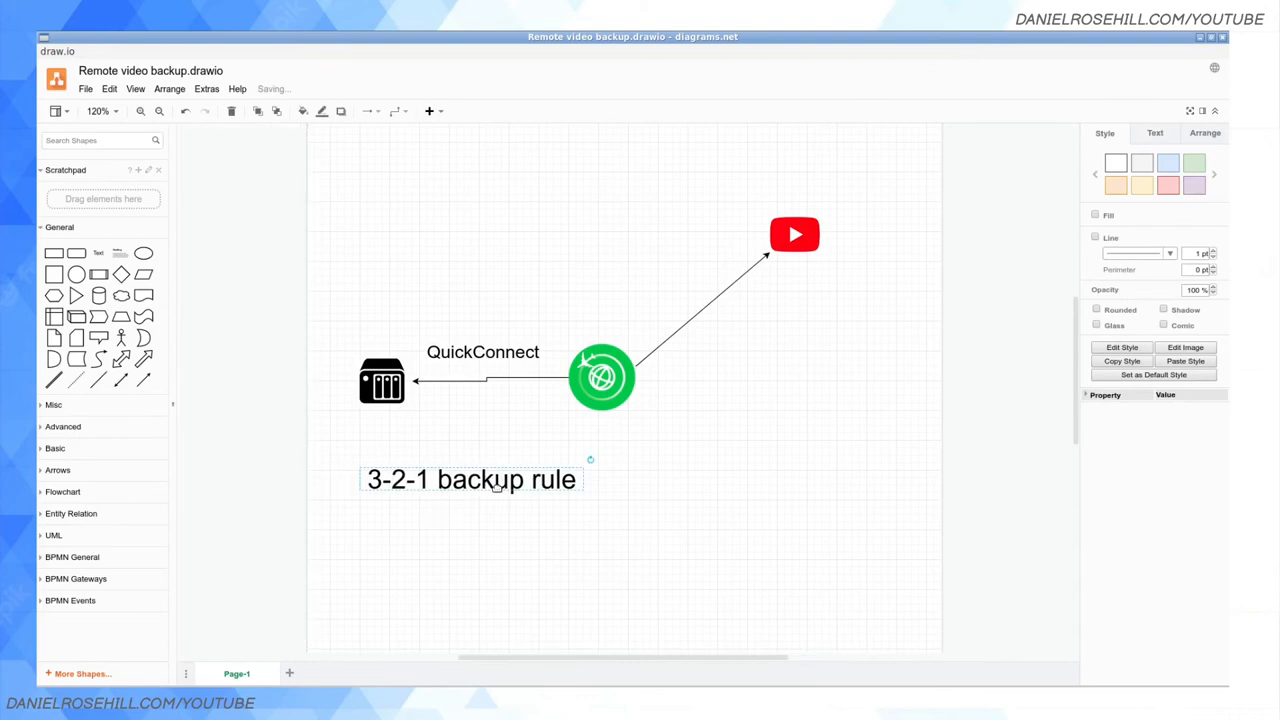
double_click(471, 480)
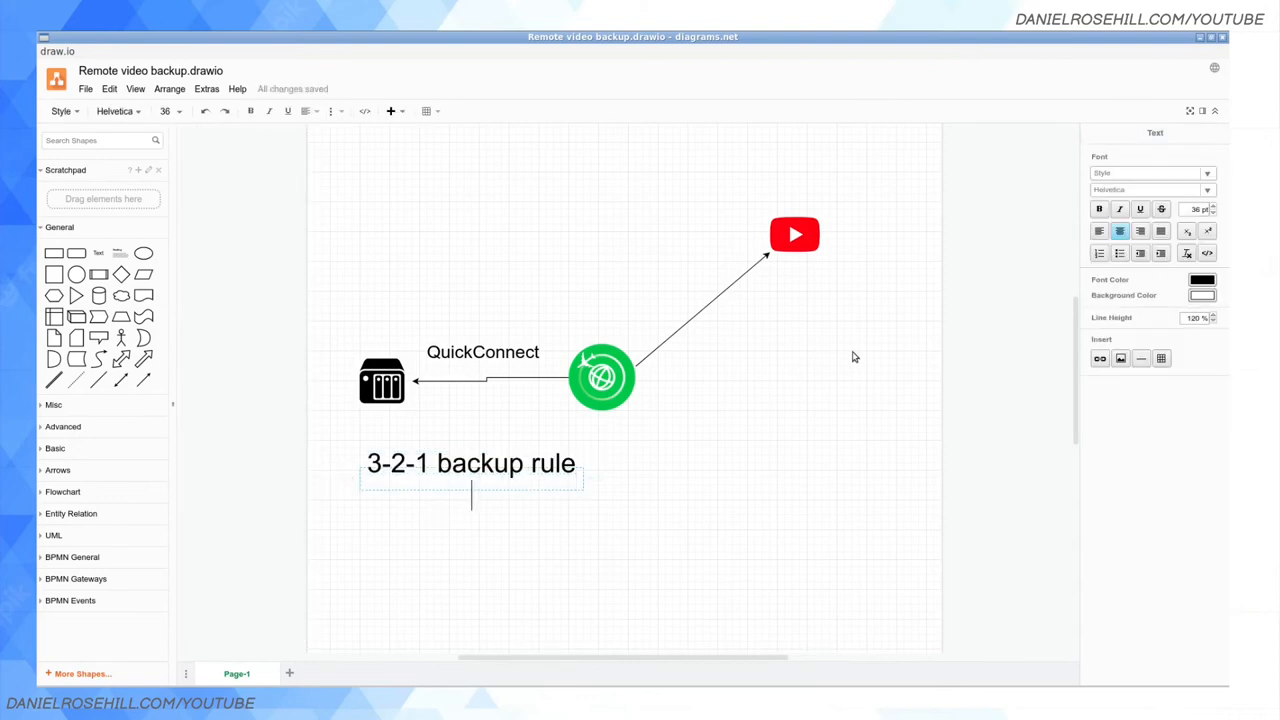
text(- 3 copies of data)
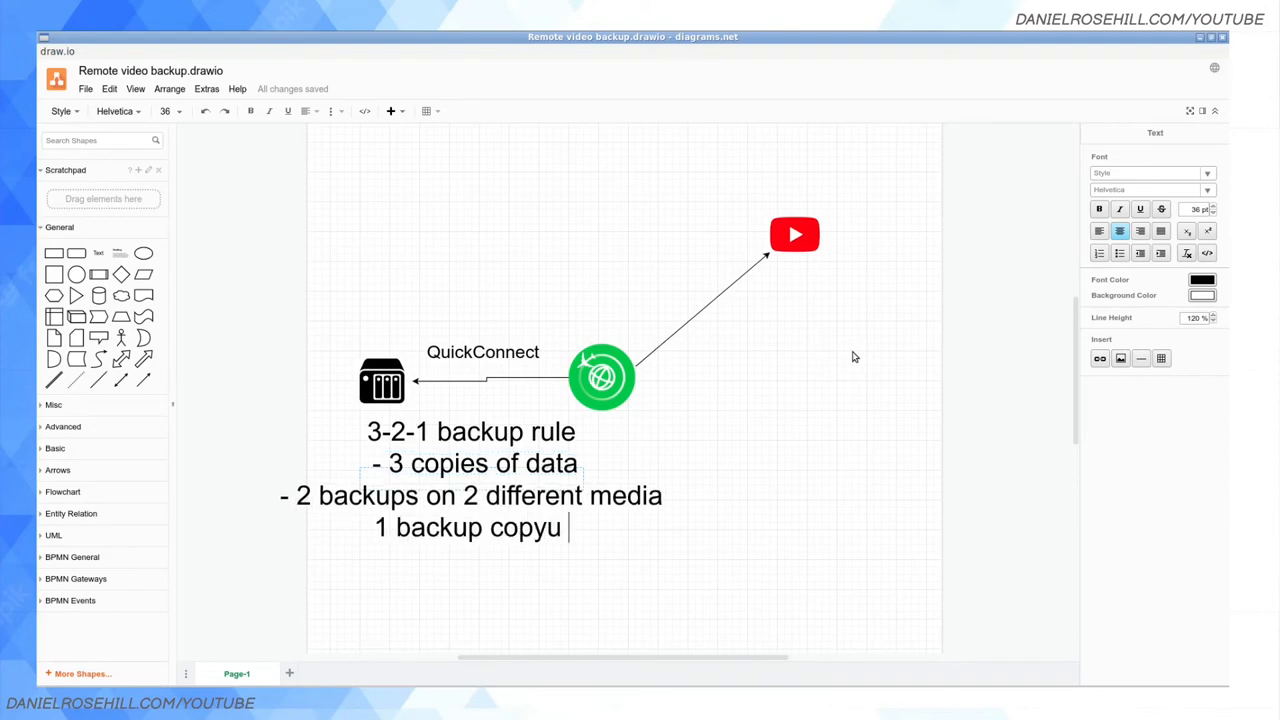
text(offsite)
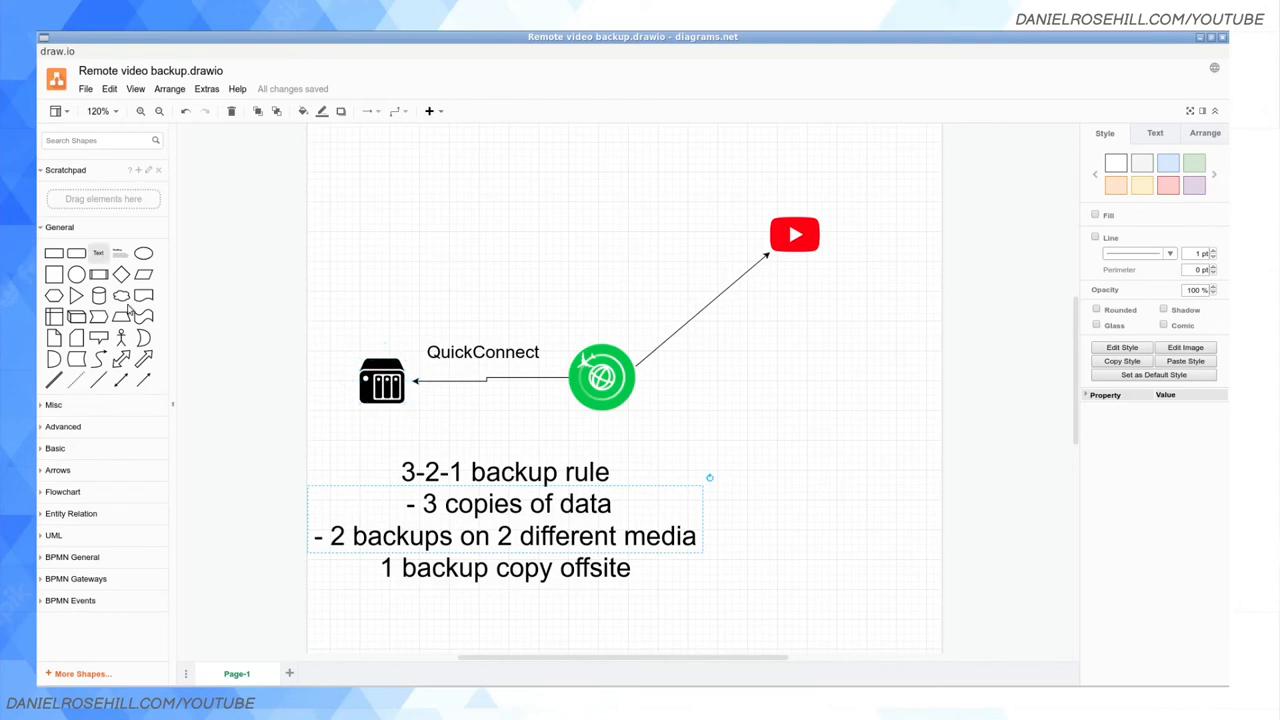
Search shapes for 'cloud' and align the cloud shape above the NAS
text(d)
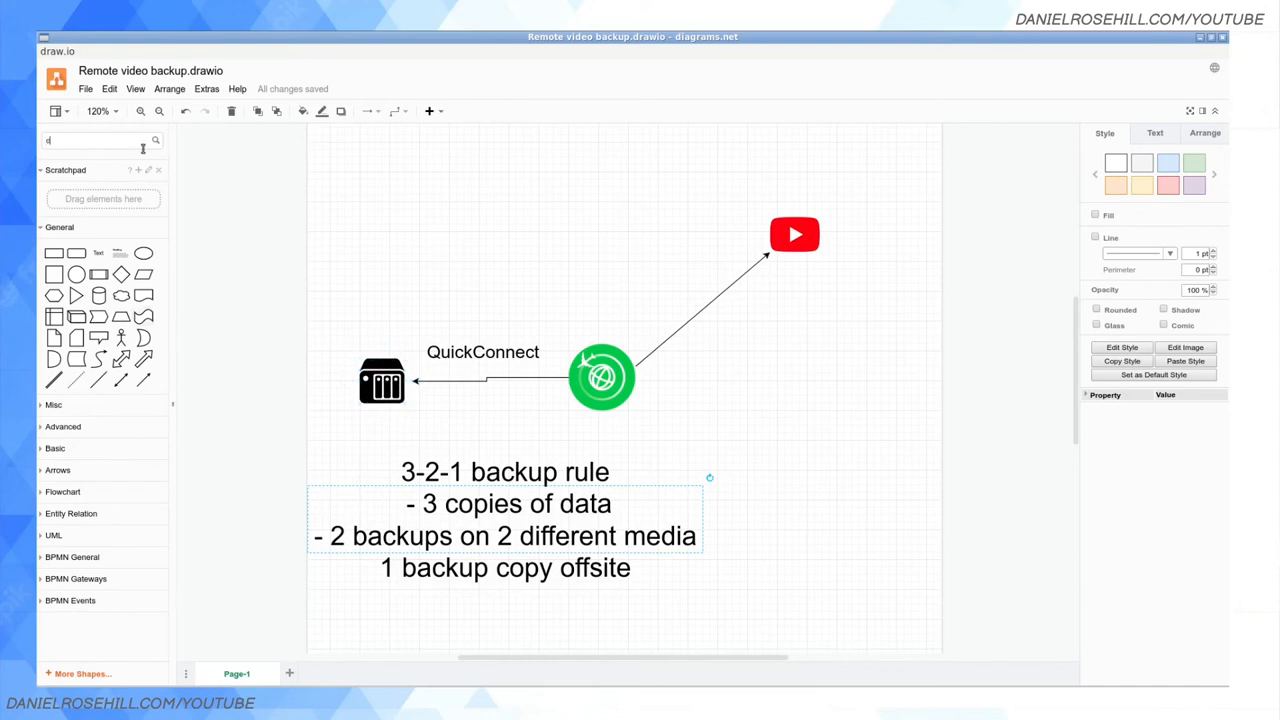
text(cloud)
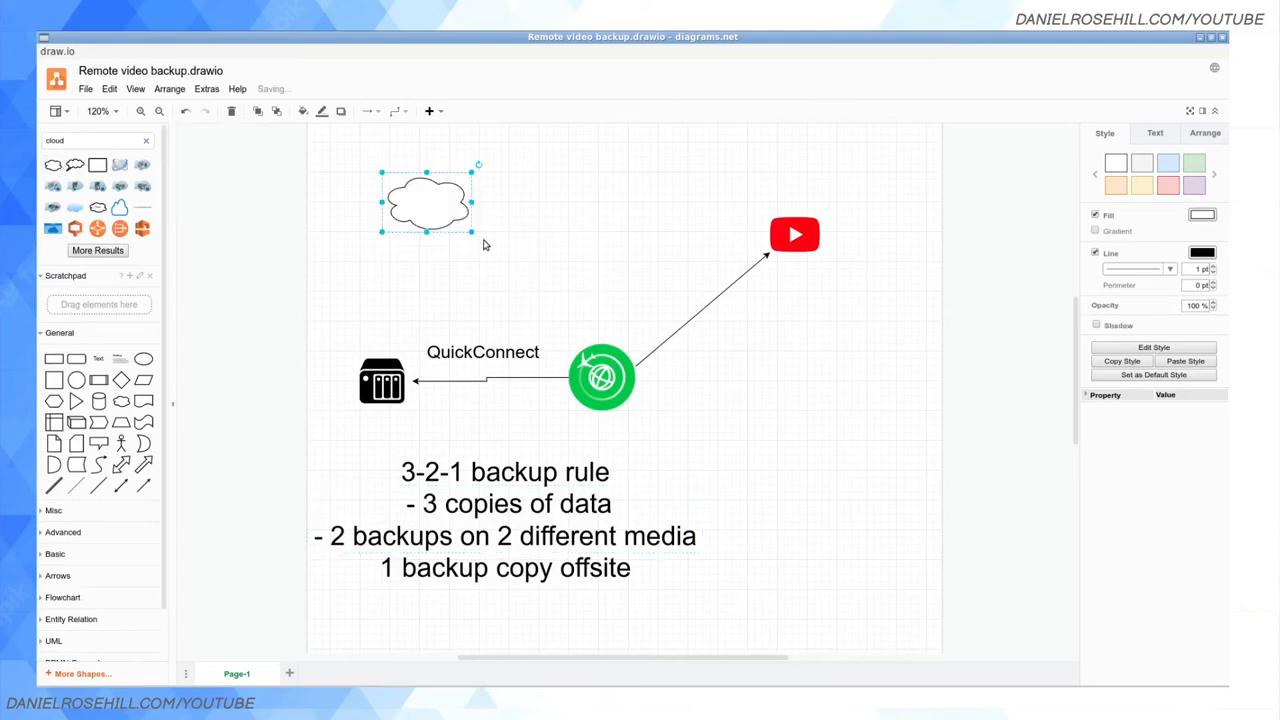
drag(428, 202, 390, 188)
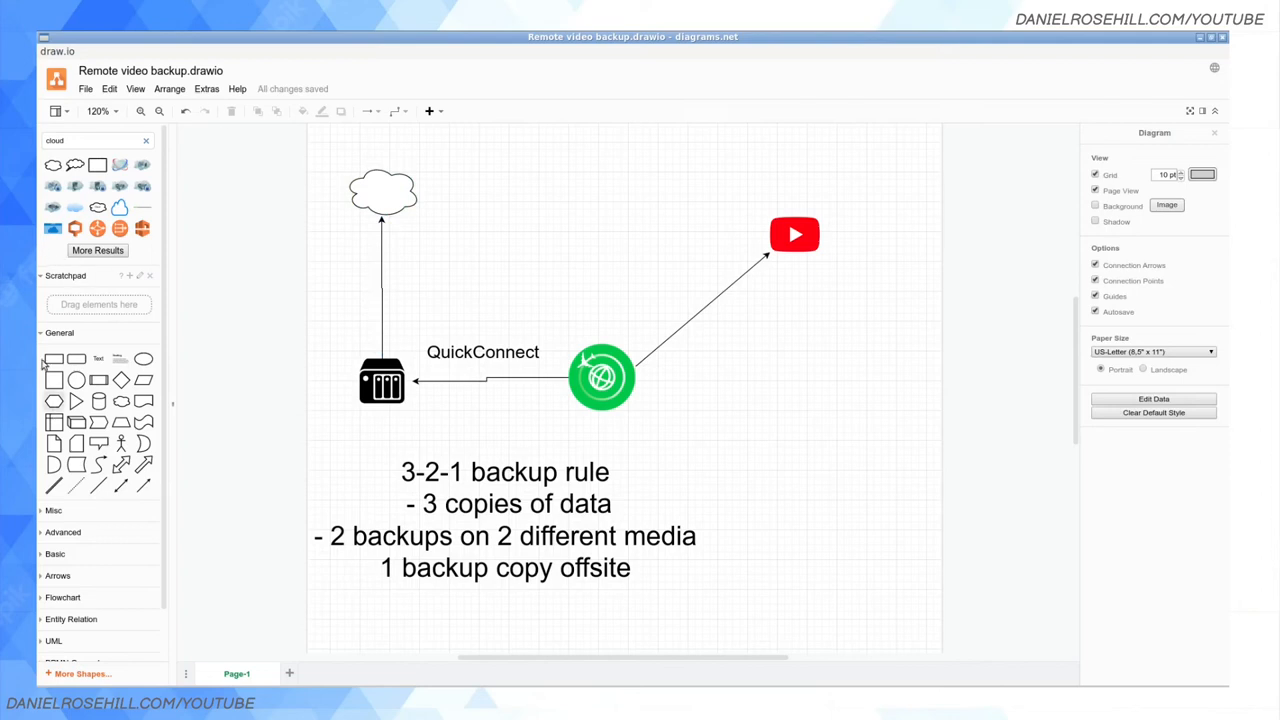
mouse_move(407, 258)
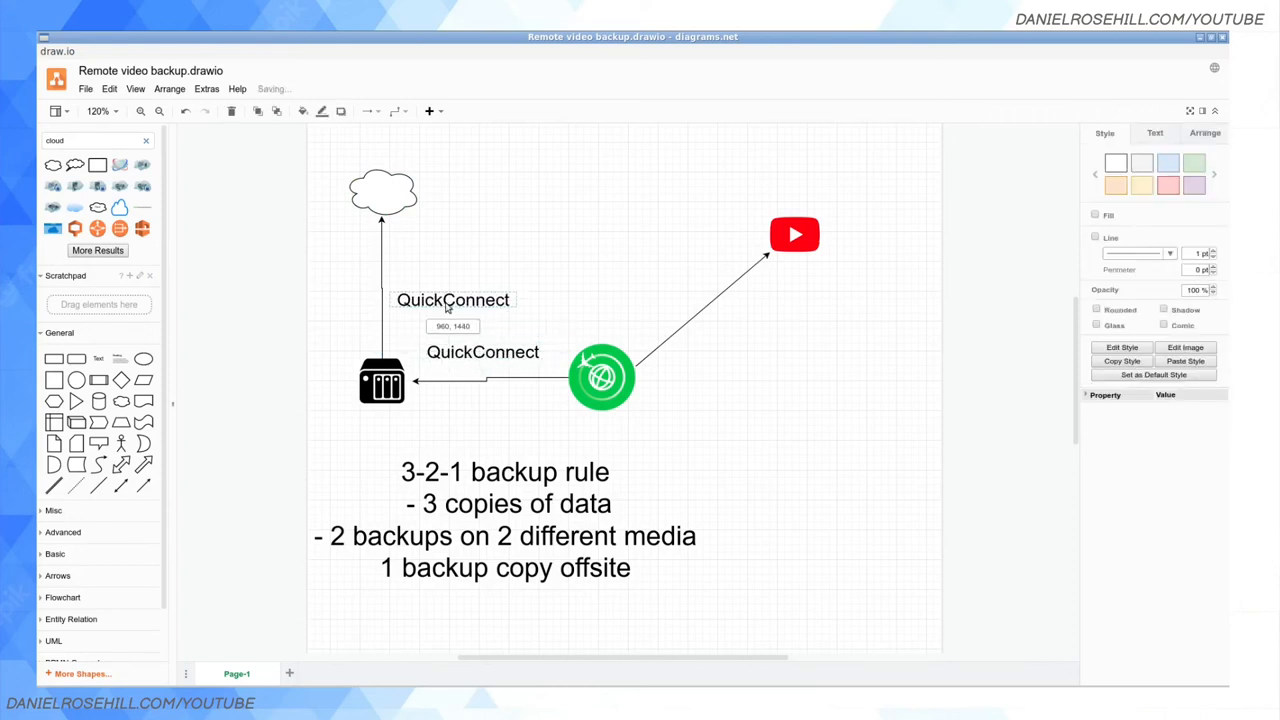
Relabel the NAS-to-cloud arrow 'Via CloudSync'
text(Via)
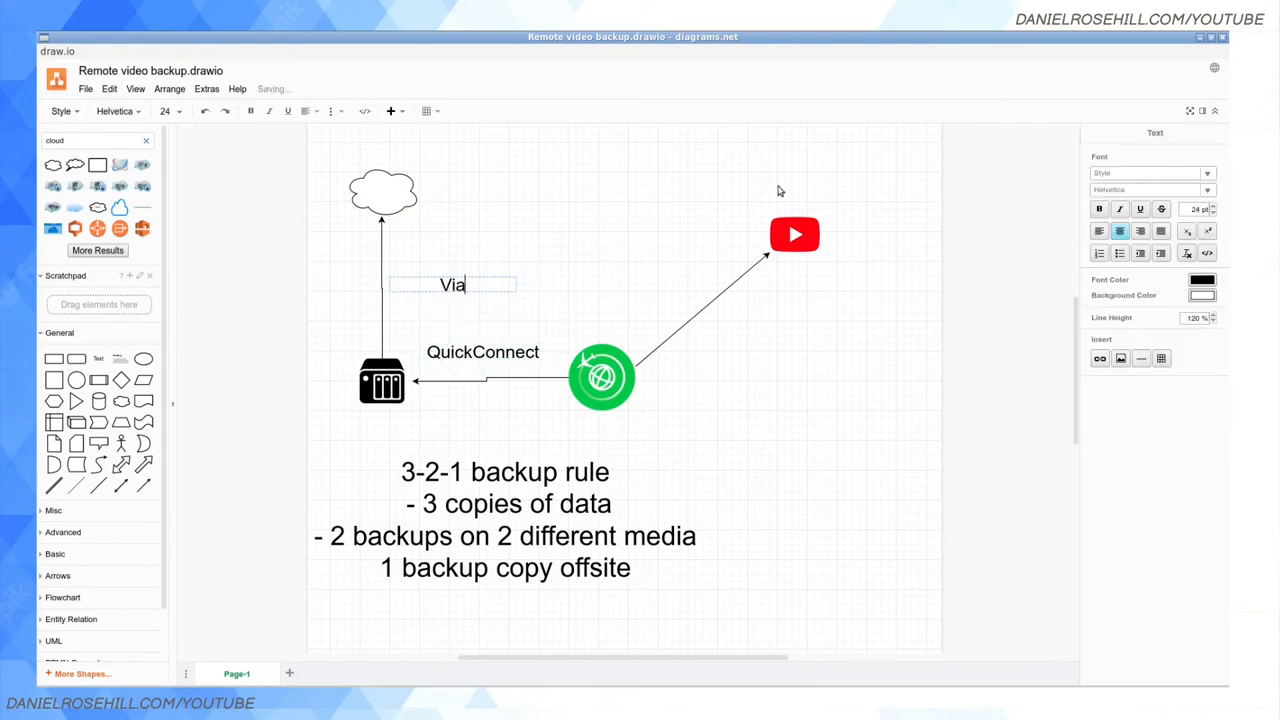
text(CloudSync)
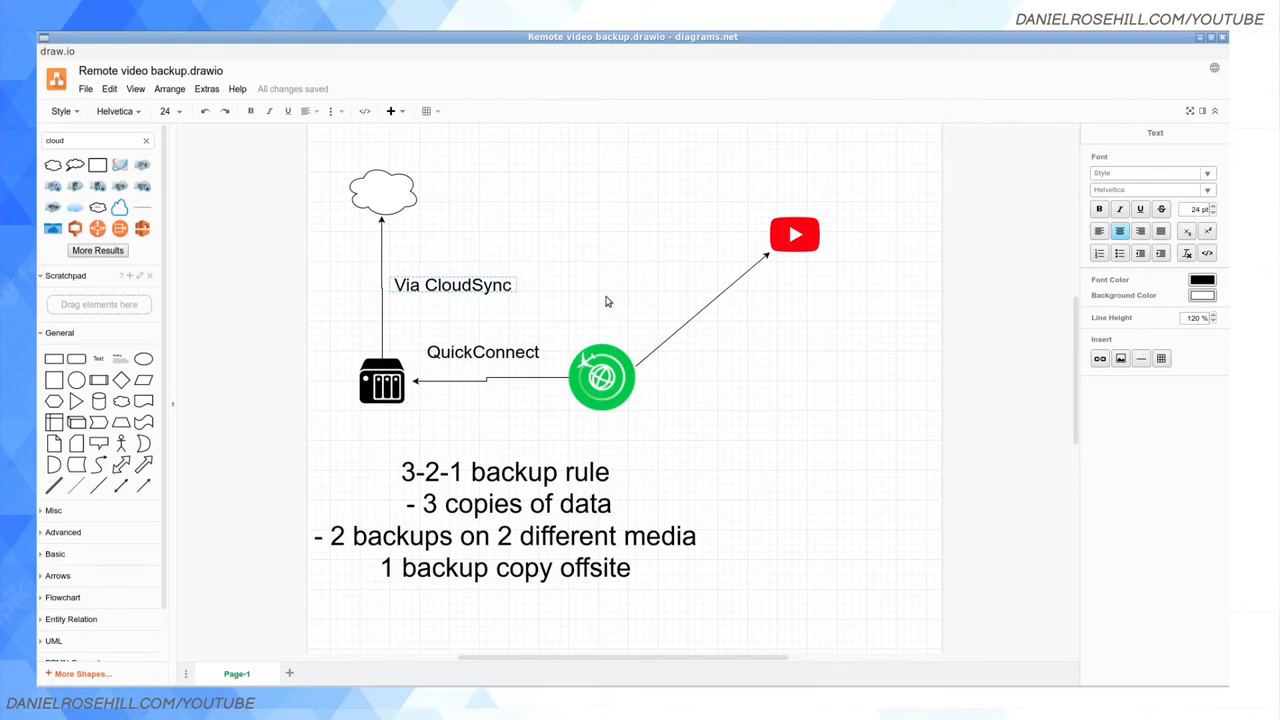
click(607, 301)
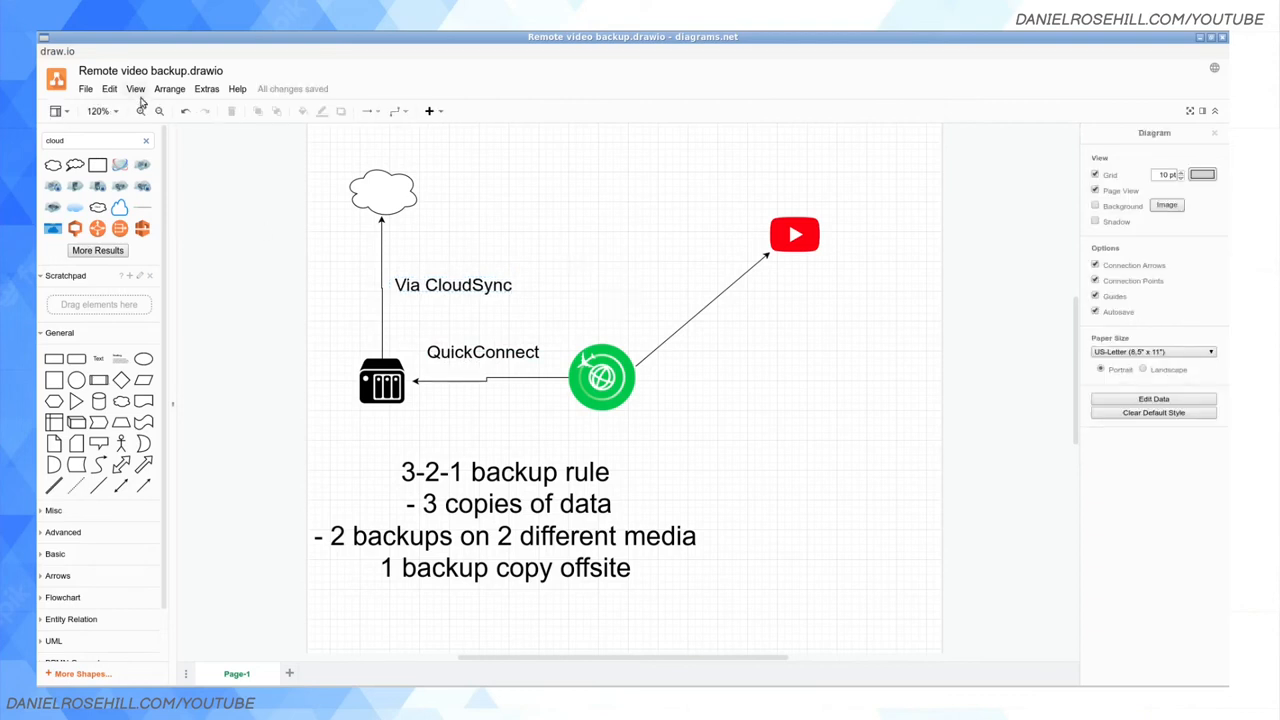
click(84, 88)
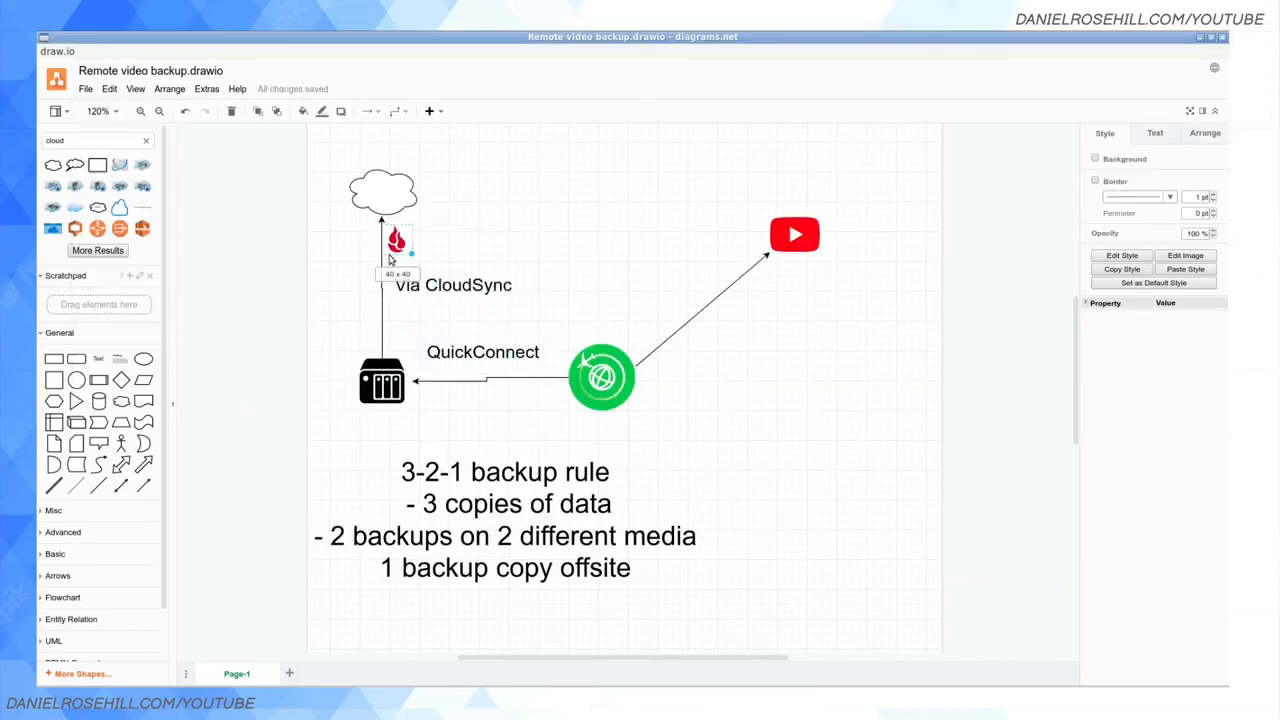
Move the red flame logo to the upper right of the cloud
drag(397, 242, 437, 168)
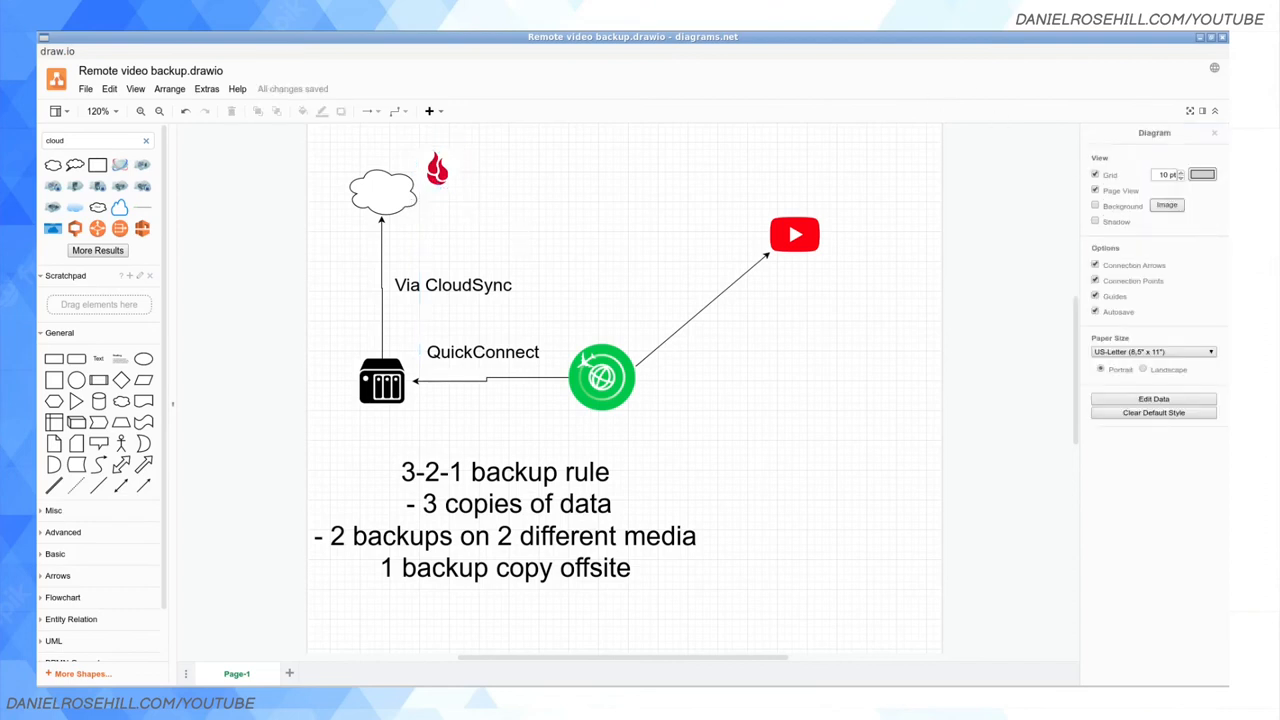
mouse_move(858, 277)
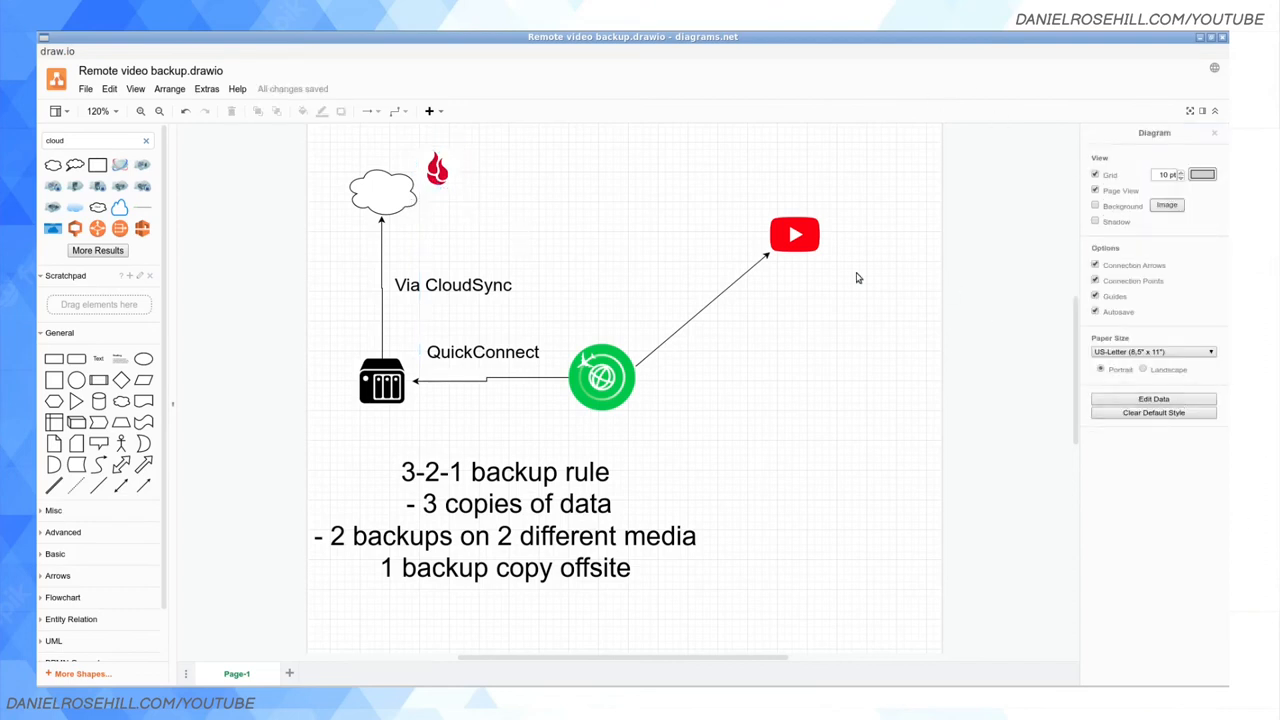
click(601, 377)
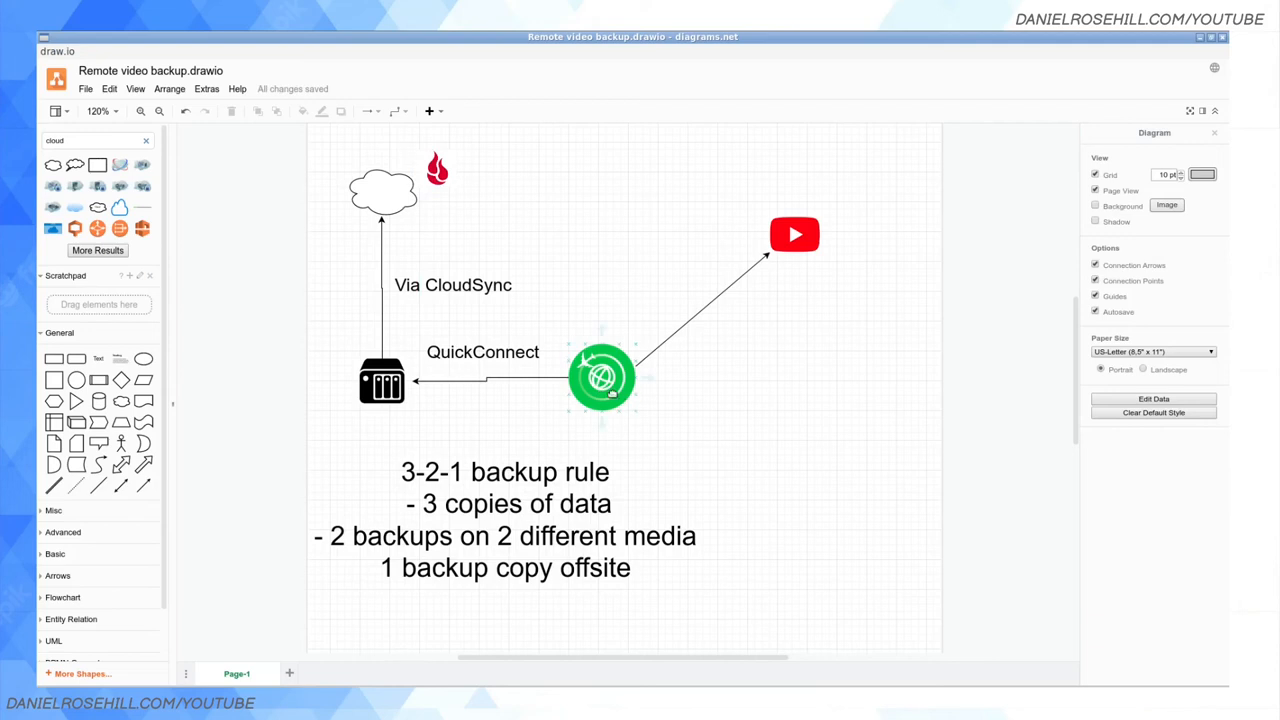
mouse_move(615, 393)
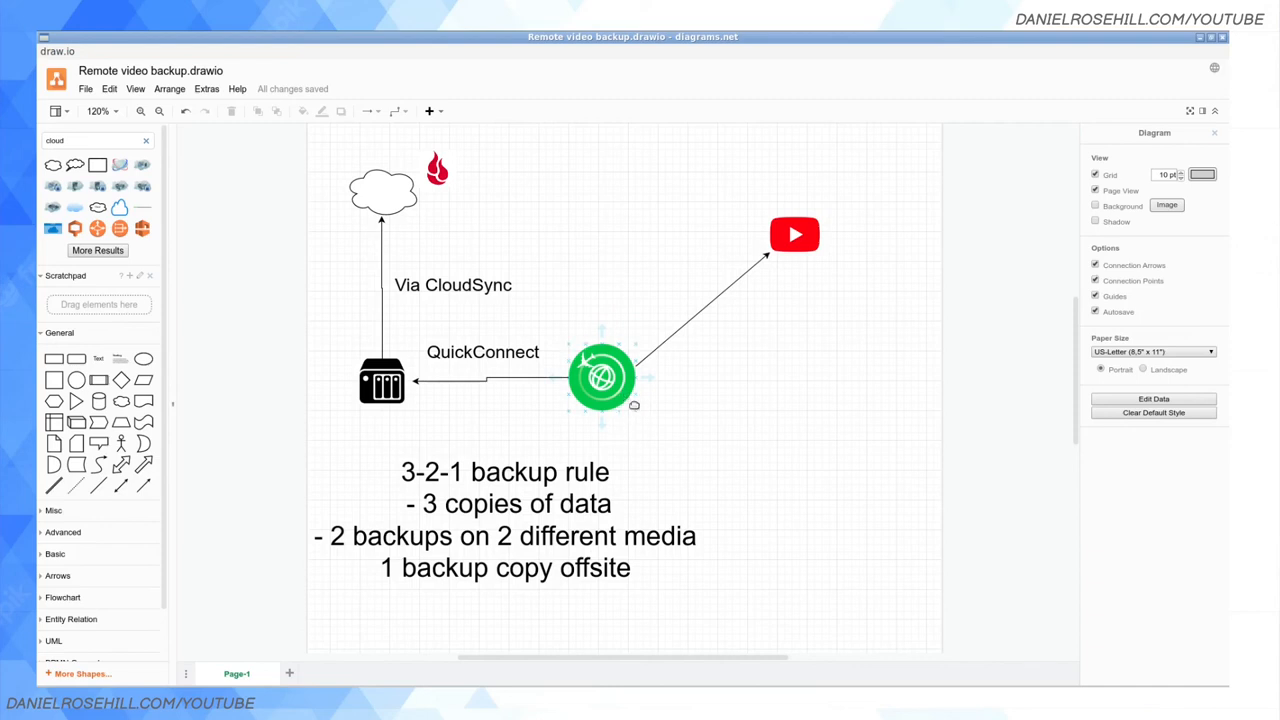
click(252, 569)
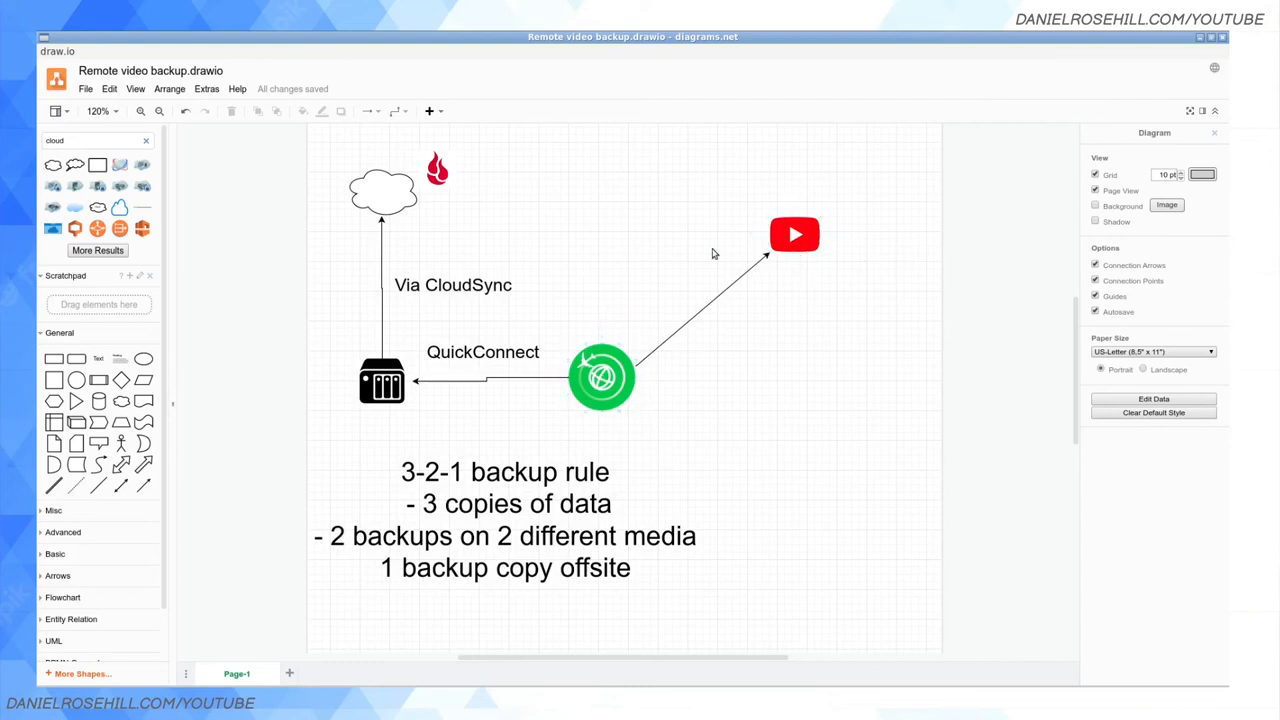
mouse_move(490, 345)
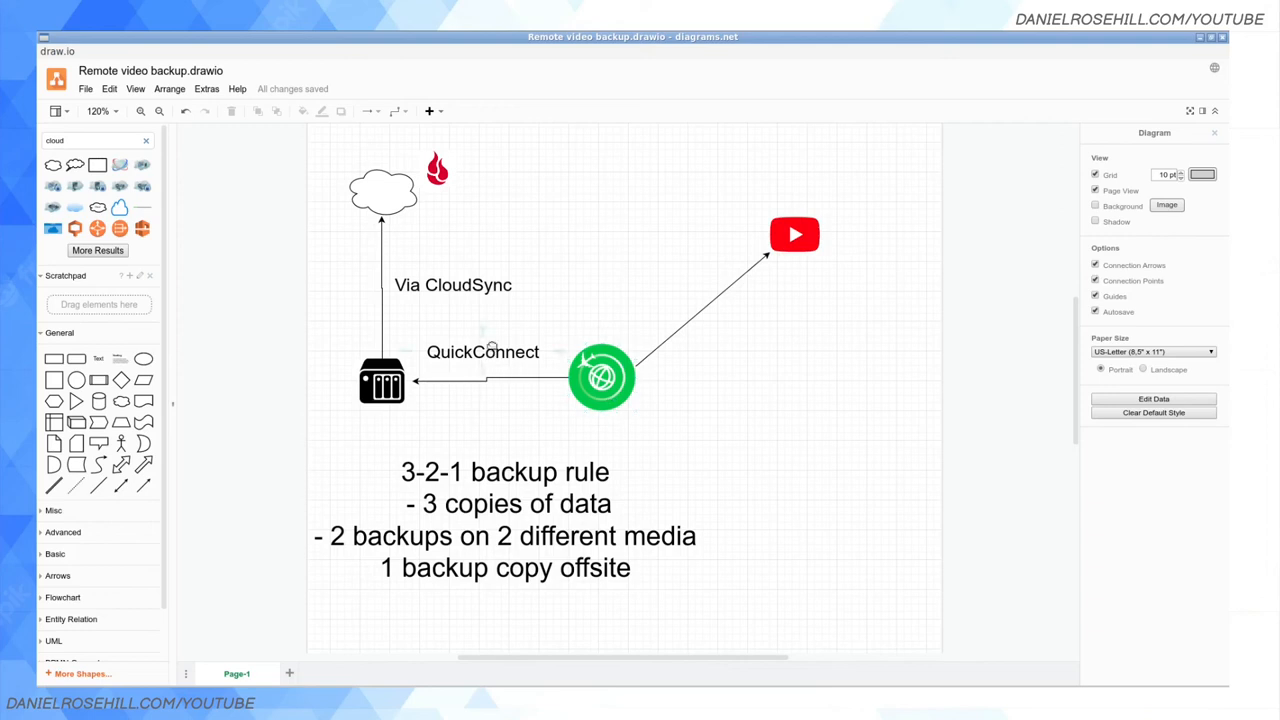
mouse_move(470, 345)
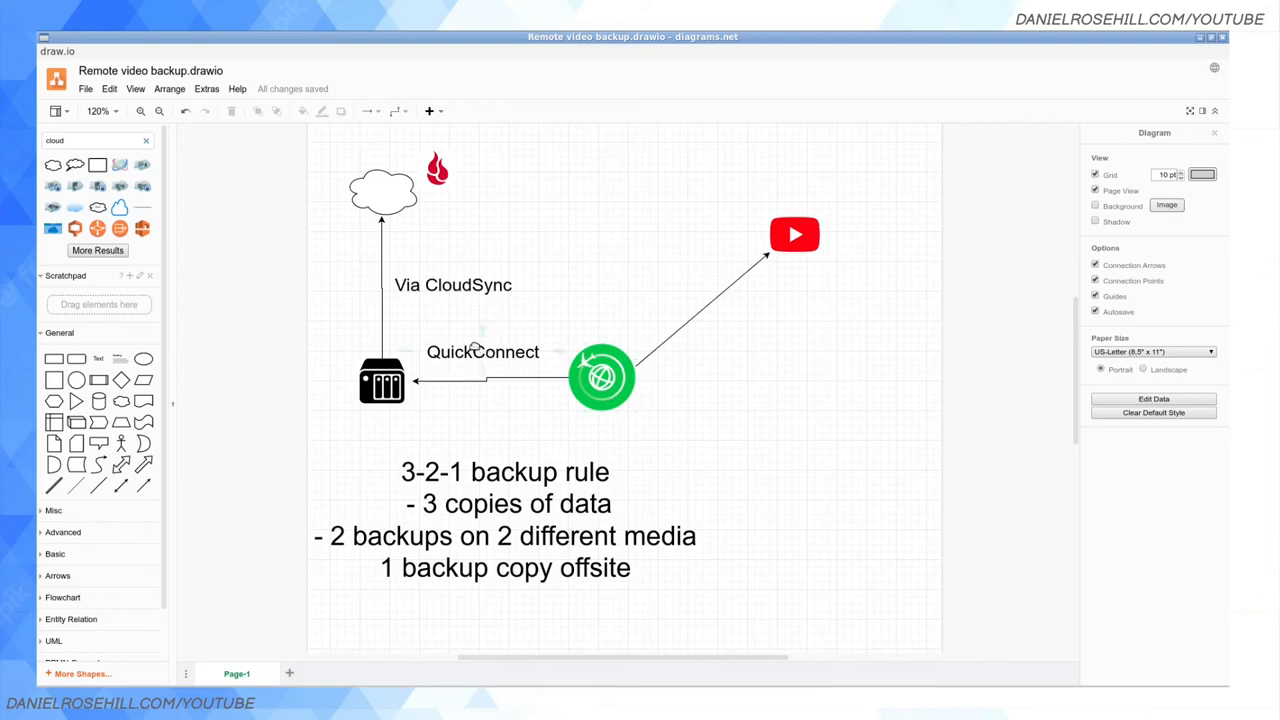
click(483, 351)
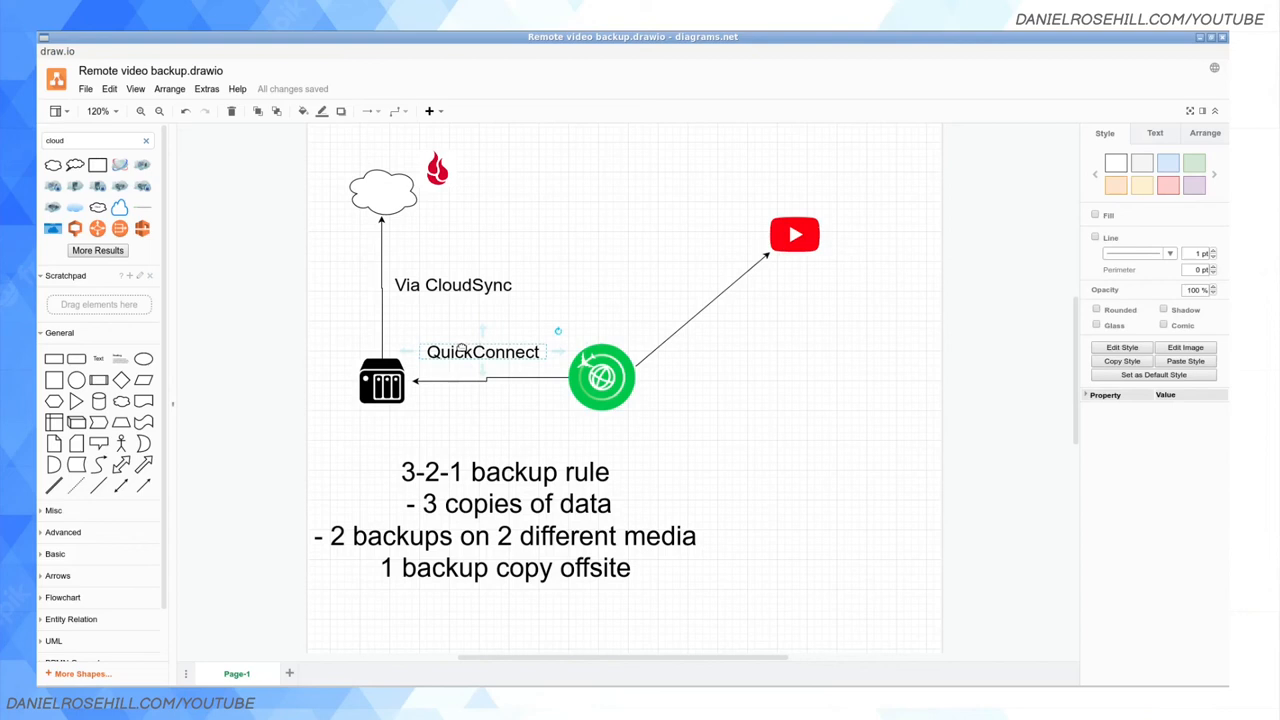
Change the QuickConnect arrow label to 'DSM QuickConnect'
double_click(483, 352)
text(DSM )
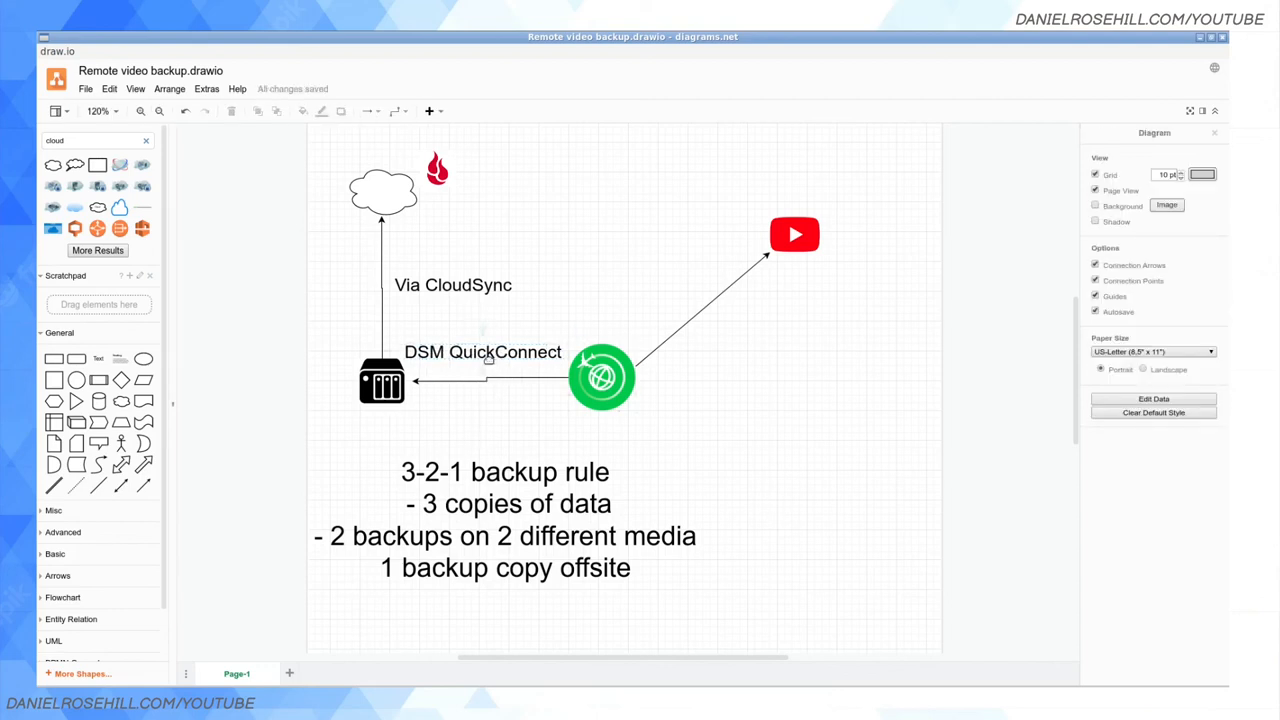
mouse_move(536, 411)
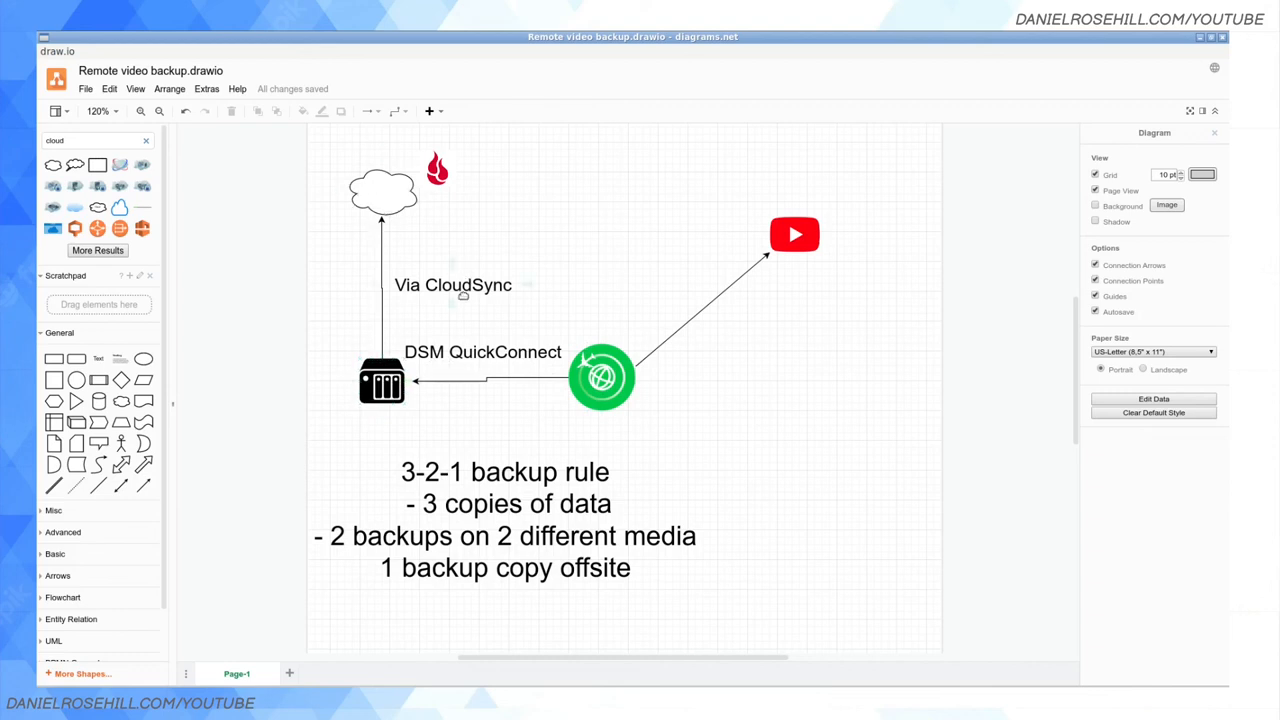
click(452, 285)
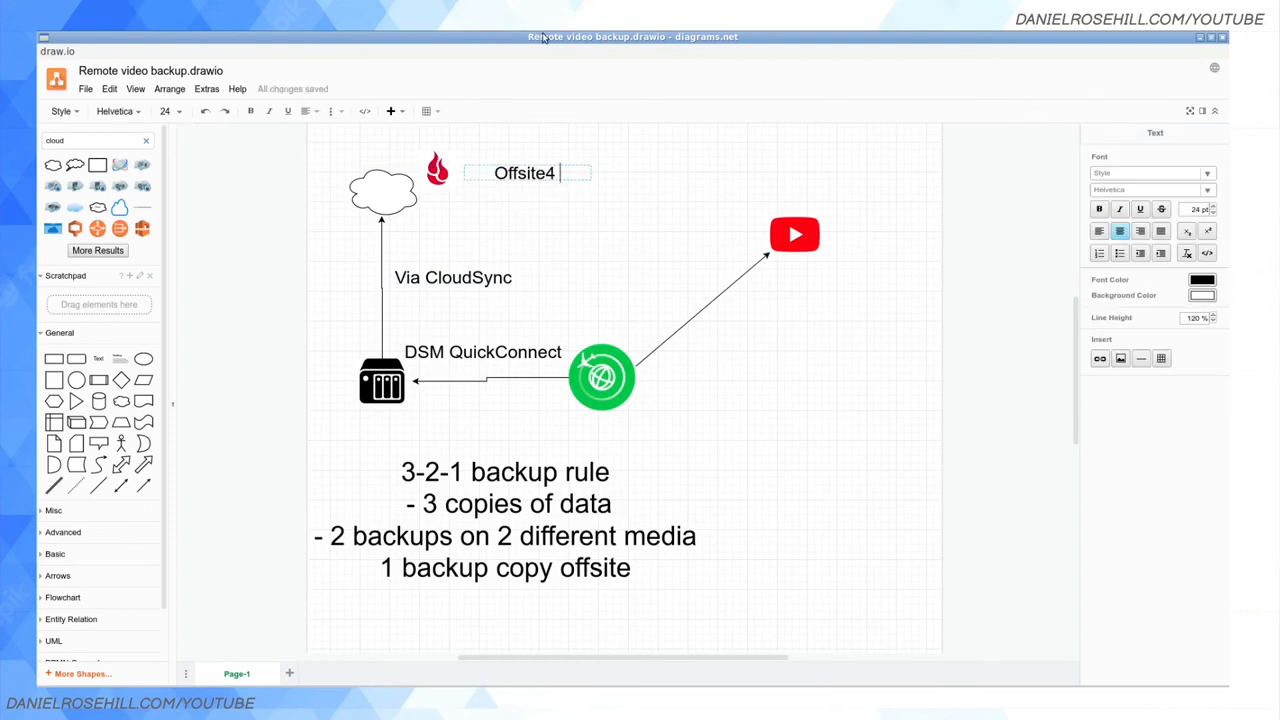
Type 'Offsite backup' as the label beside the flame logo
text(Offsite backup)
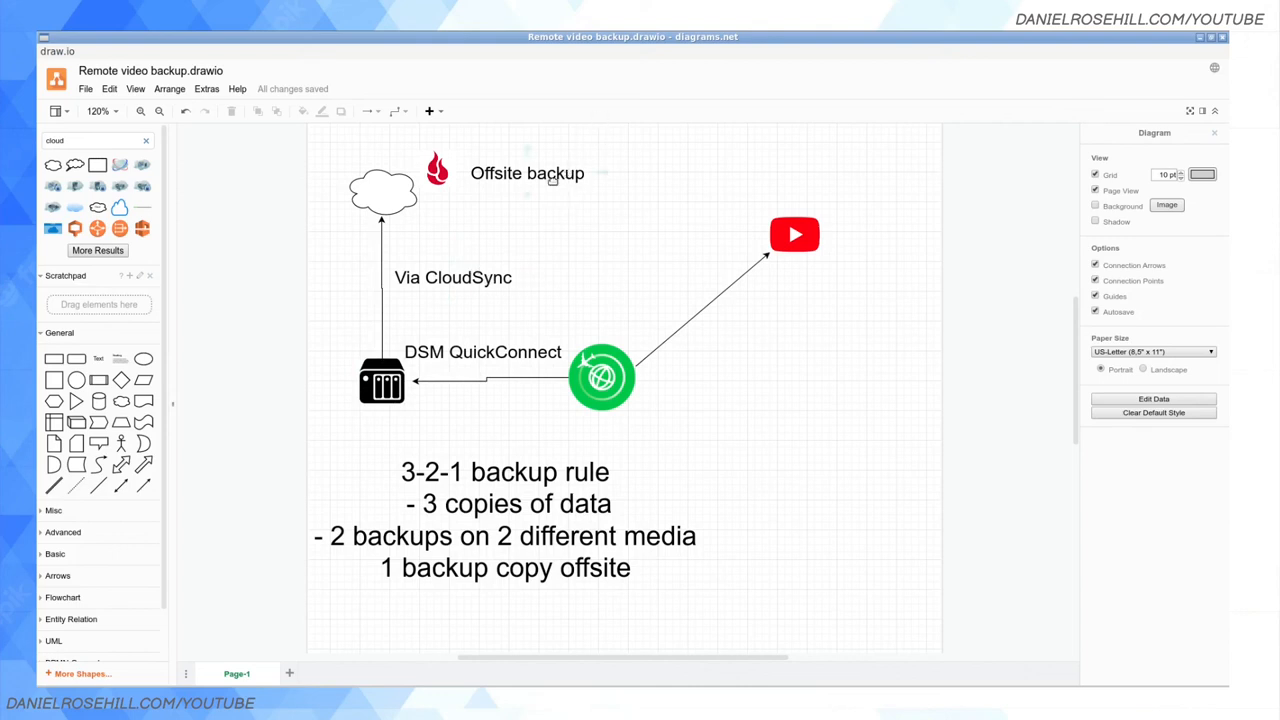
mouse_move(562, 198)
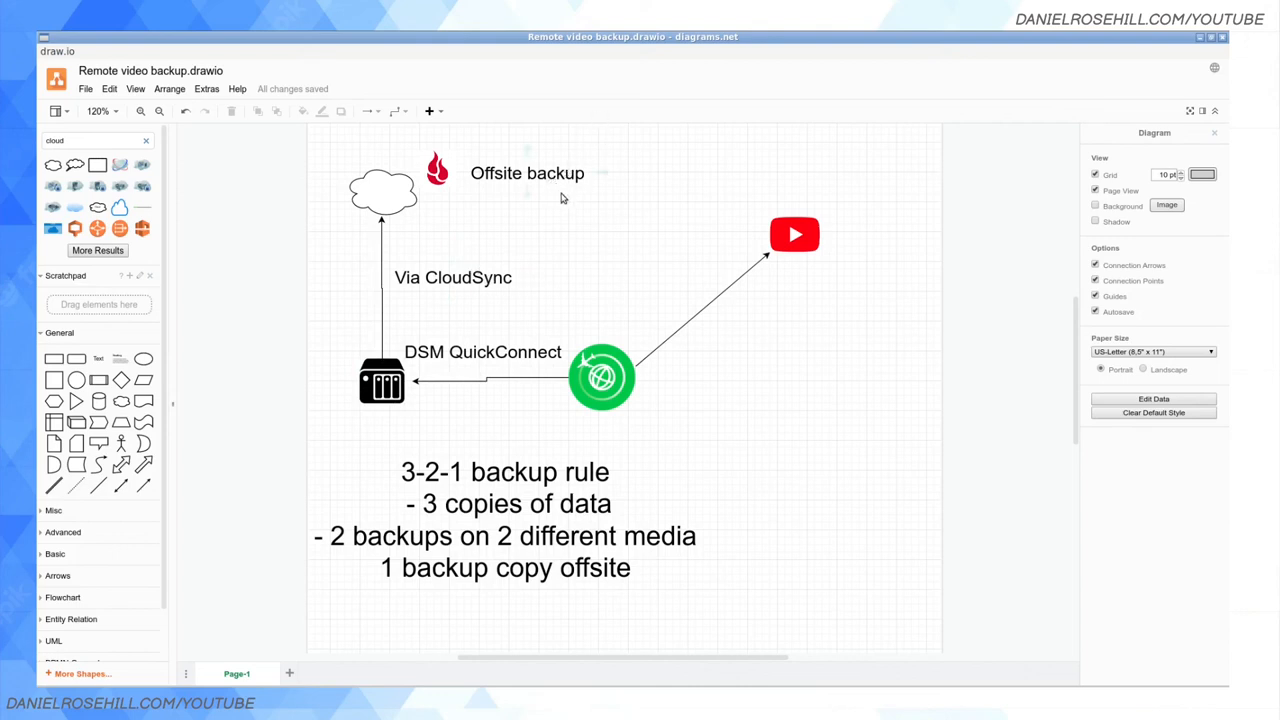
mouse_move(895, 392)
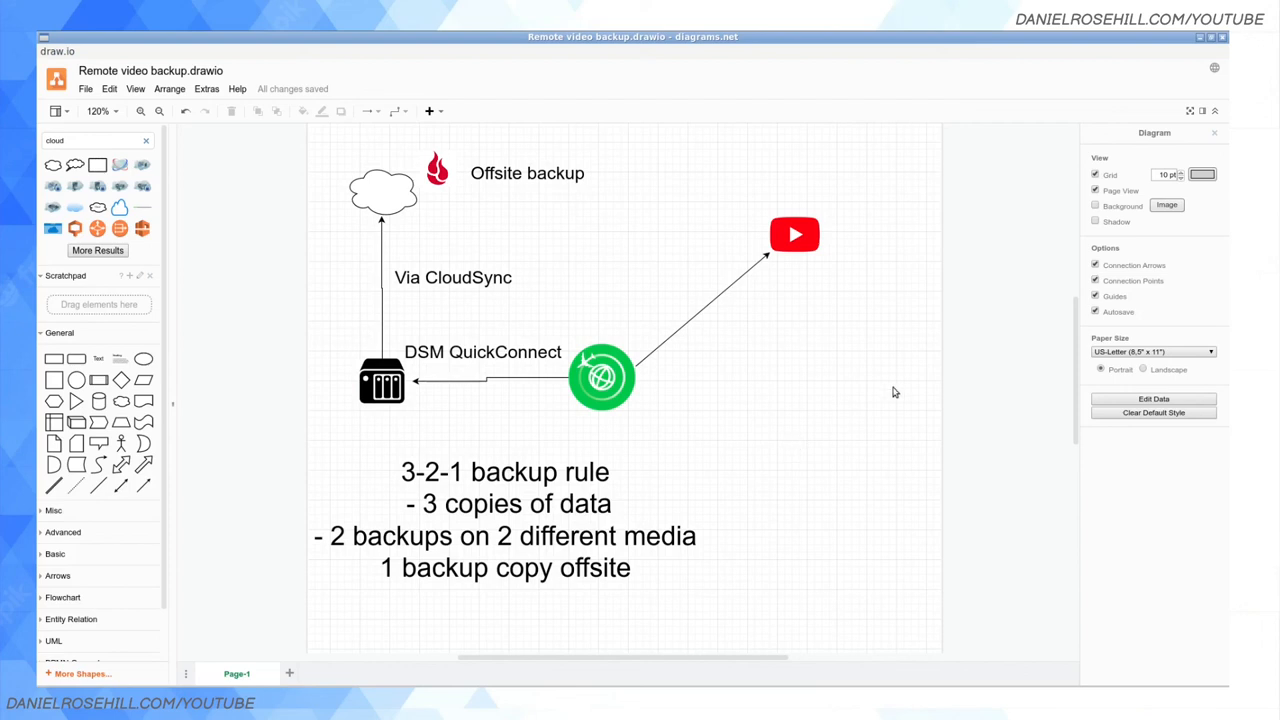